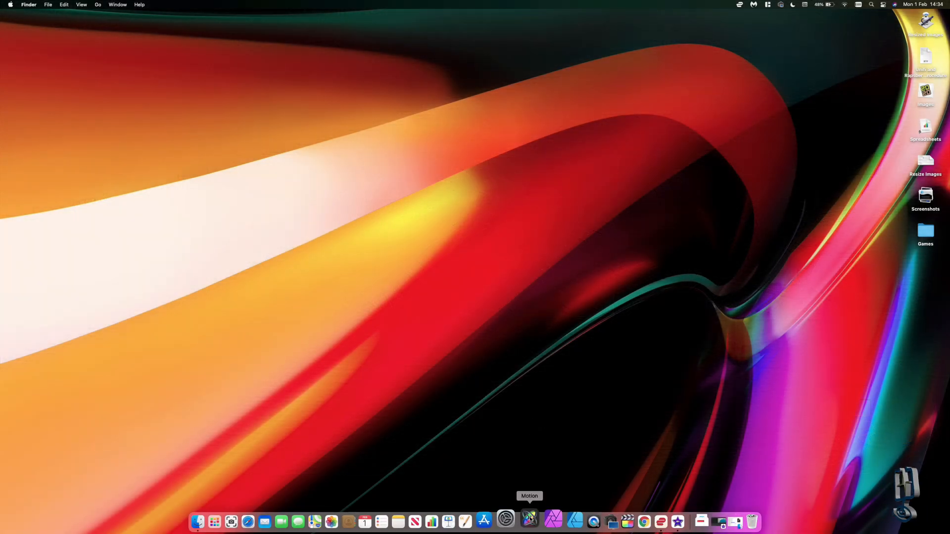
Step: Create a blank Motion Project with the Broadcast HD 1080 preset (29.97 fps, 15 seconds)
click(530, 521)
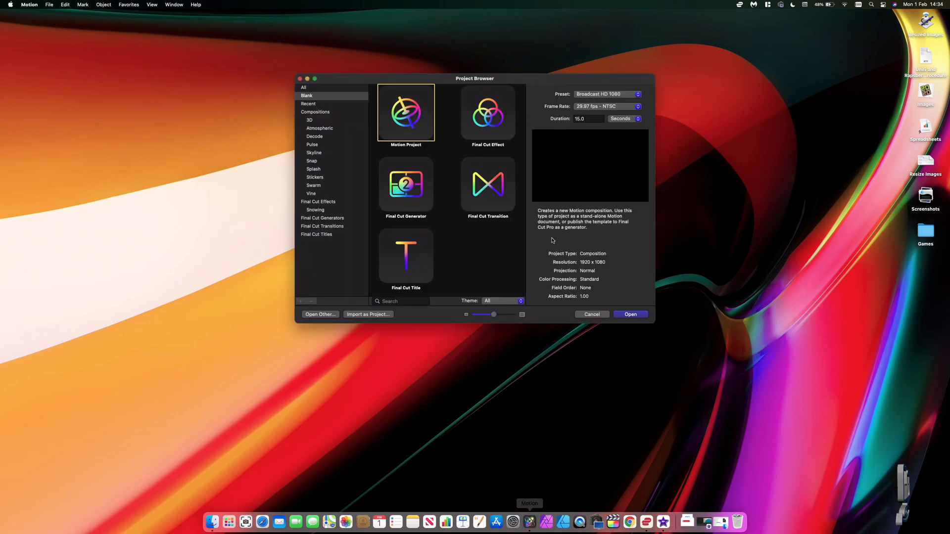
click(606, 95)
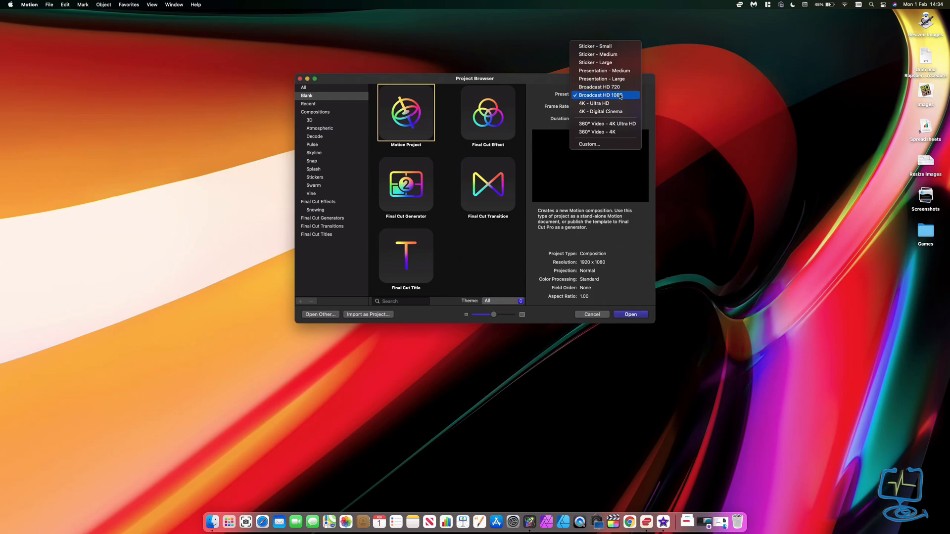
click(599, 94)
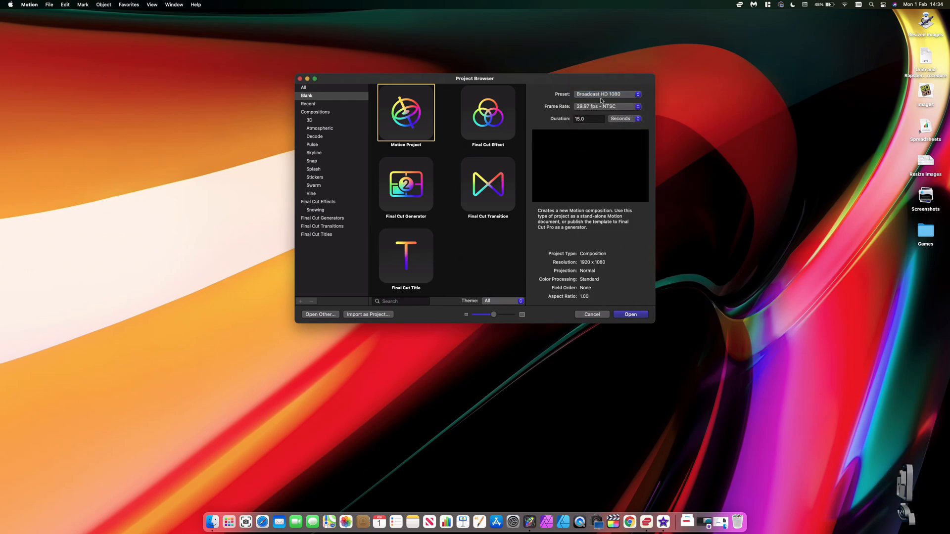
click(606, 94)
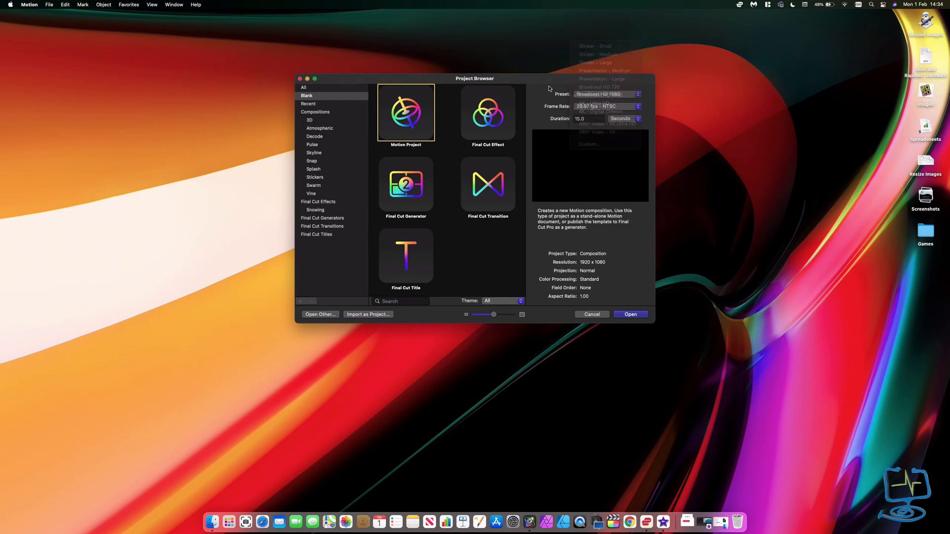
click(607, 94)
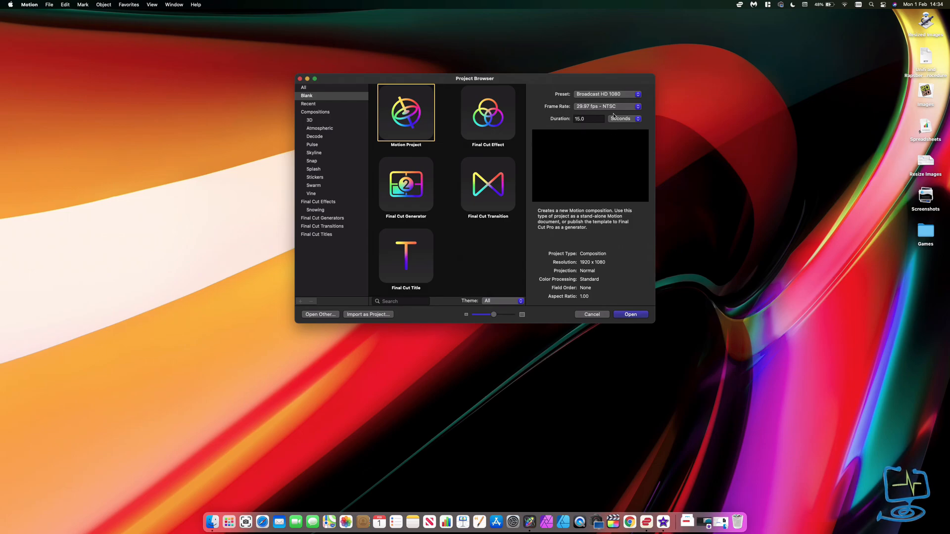
mouse_move(582, 110)
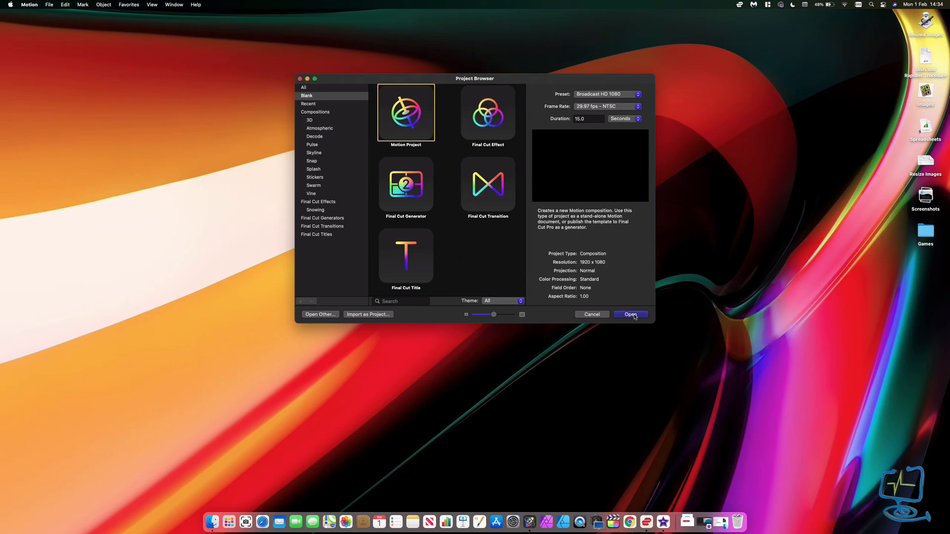
click(630, 315)
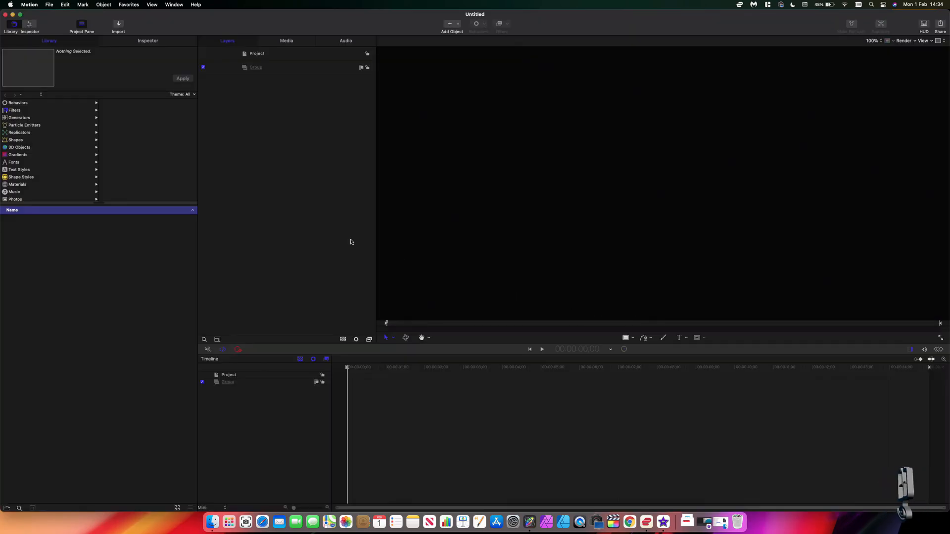
mouse_move(485, 164)
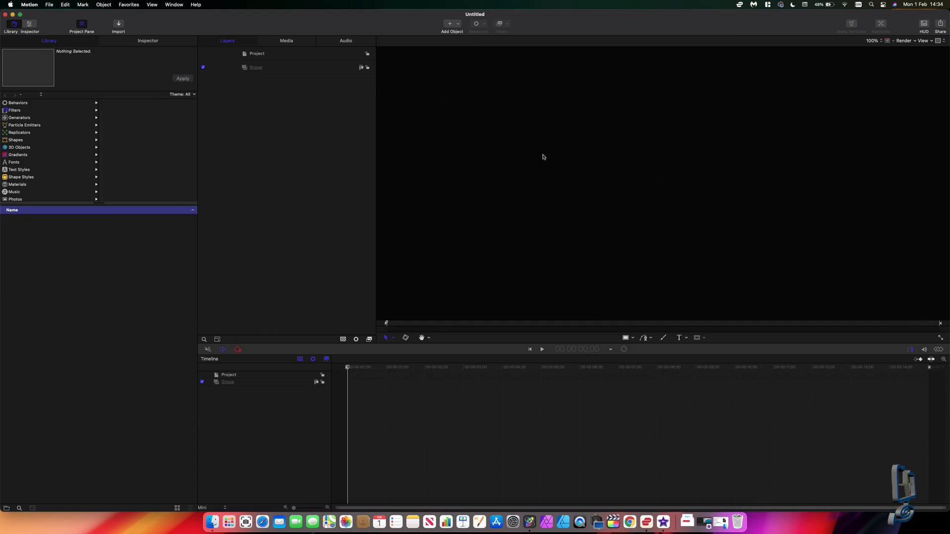
mouse_move(522, 160)
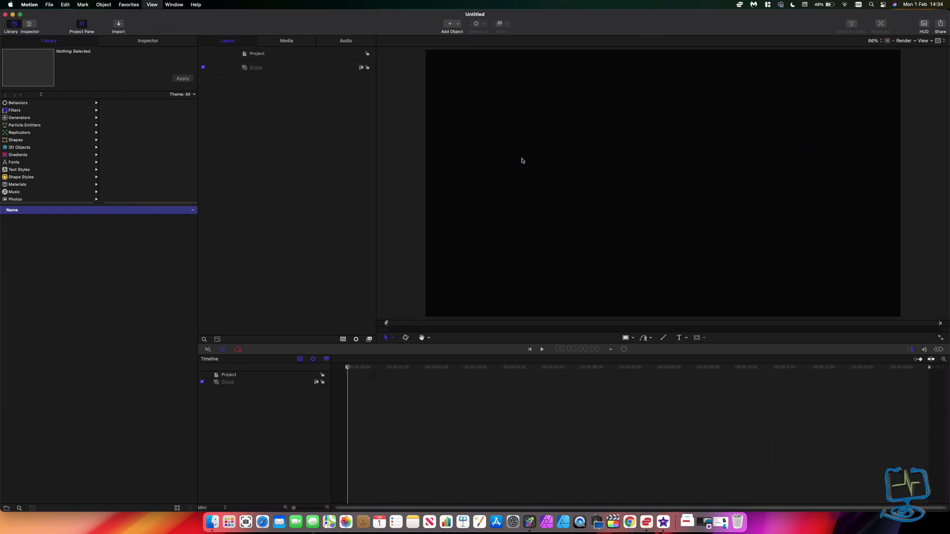
mouse_move(427, 109)
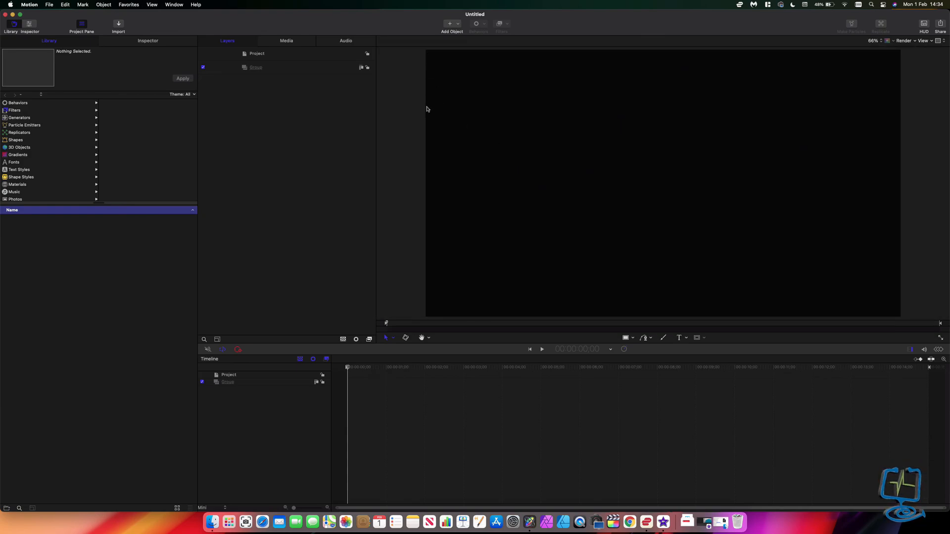
mouse_move(418, 107)
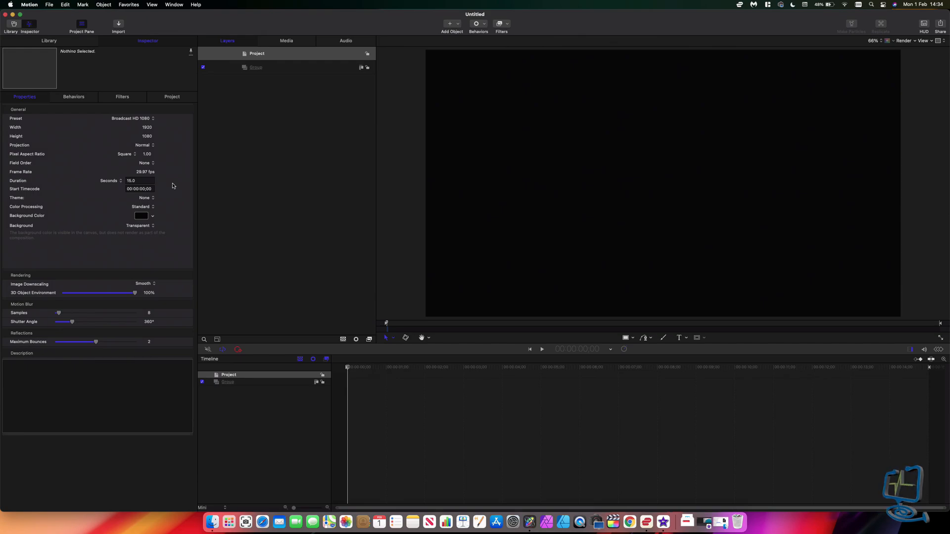
click(132, 181)
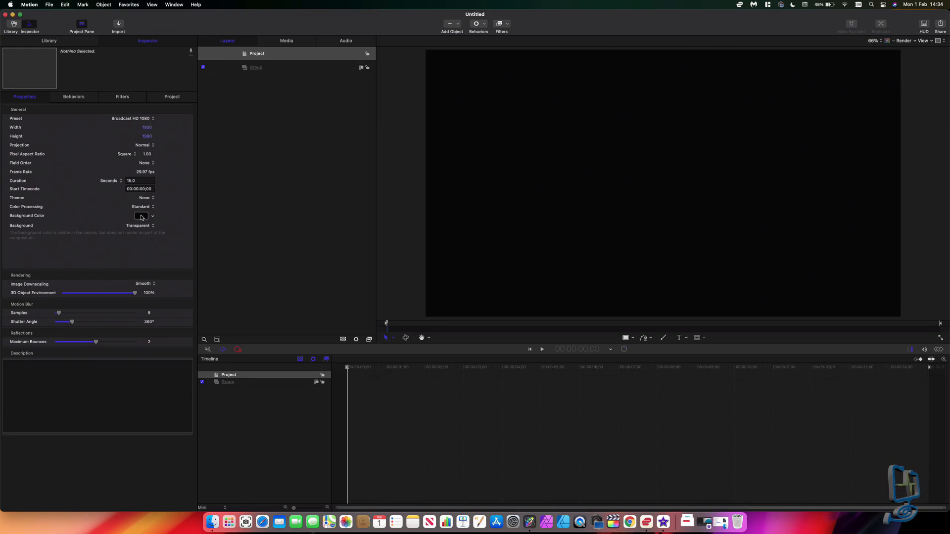
click(141, 217)
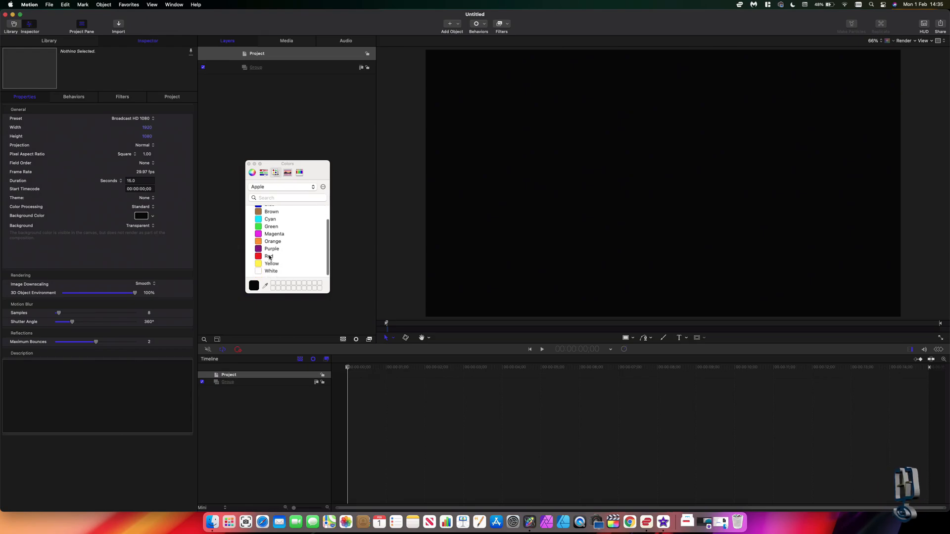
click(271, 271)
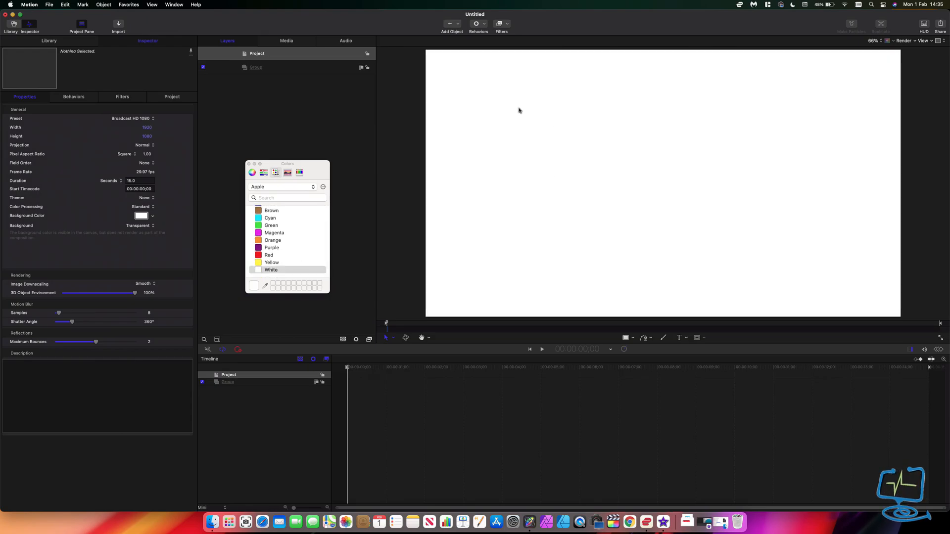
mouse_move(281, 229)
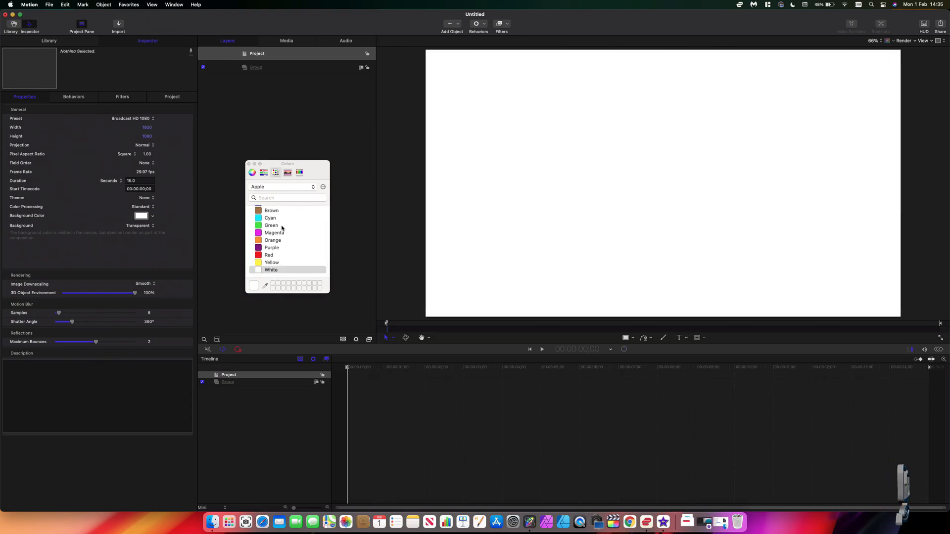
click(271, 212)
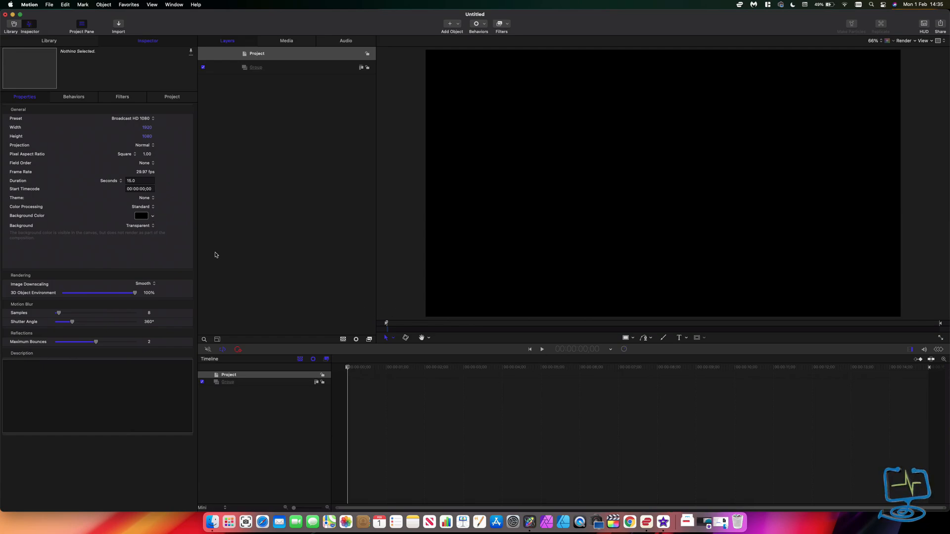
mouse_move(570, 276)
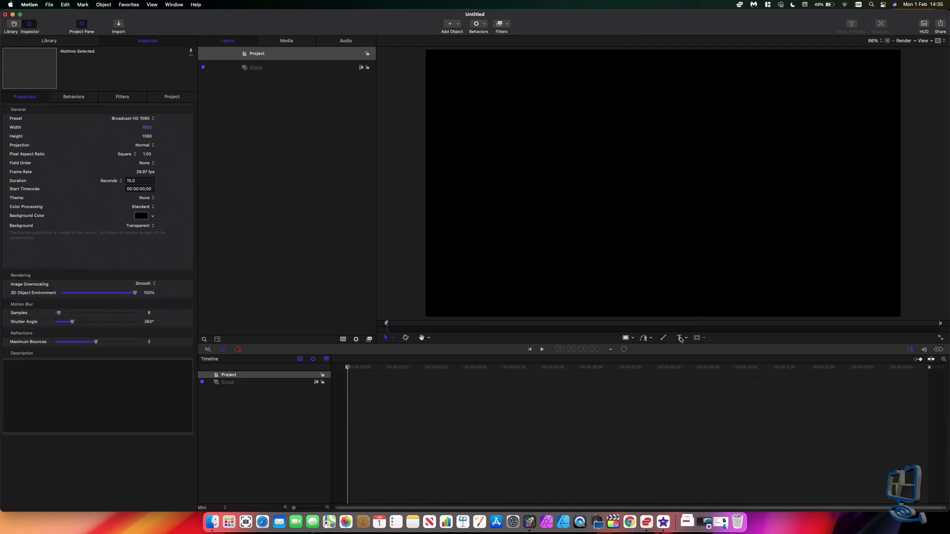
Step: Add a text box in the canvas reading ON FIRE BABY
click(680, 338)
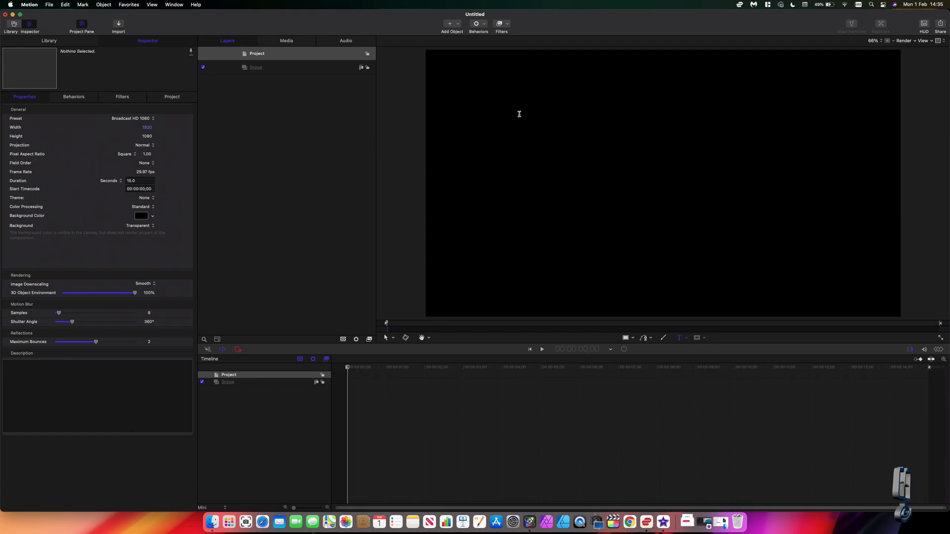
mouse_move(629, 188)
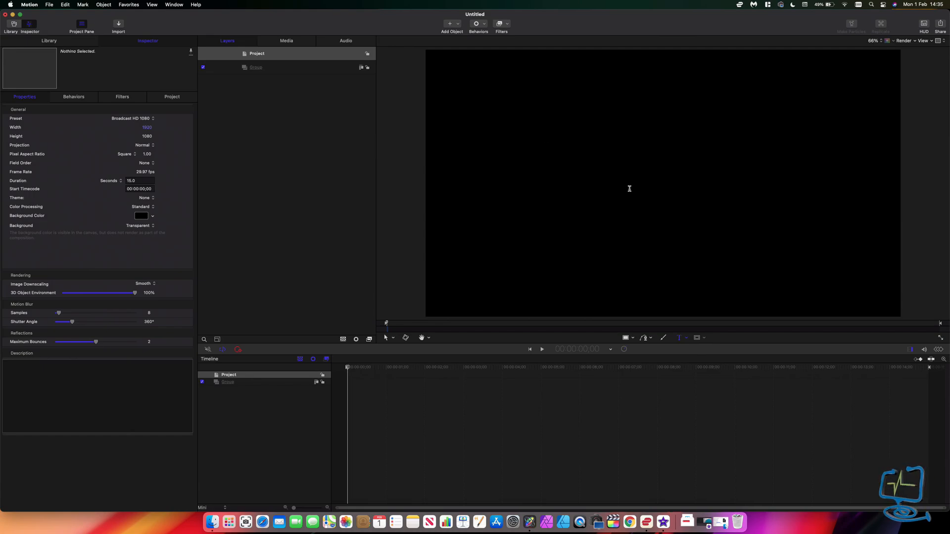
click(680, 338)
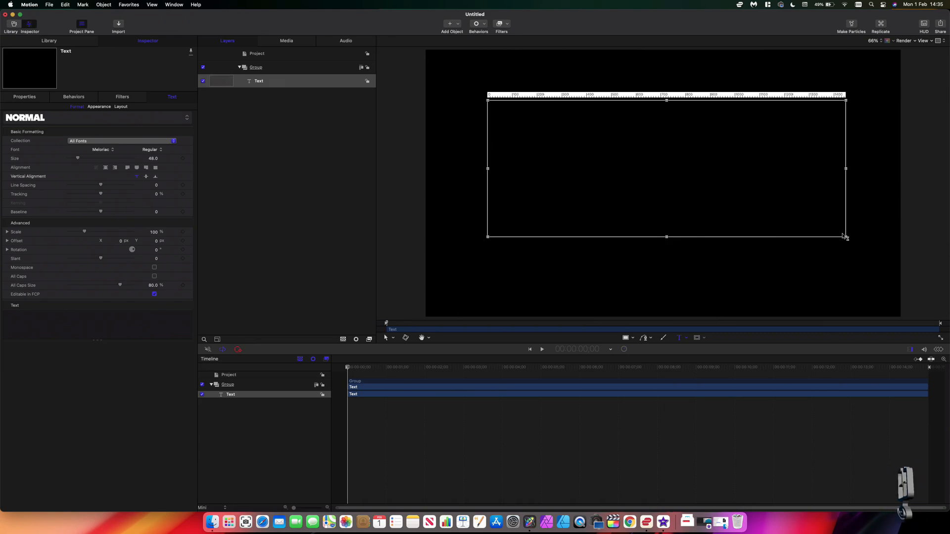
mouse_move(619, 154)
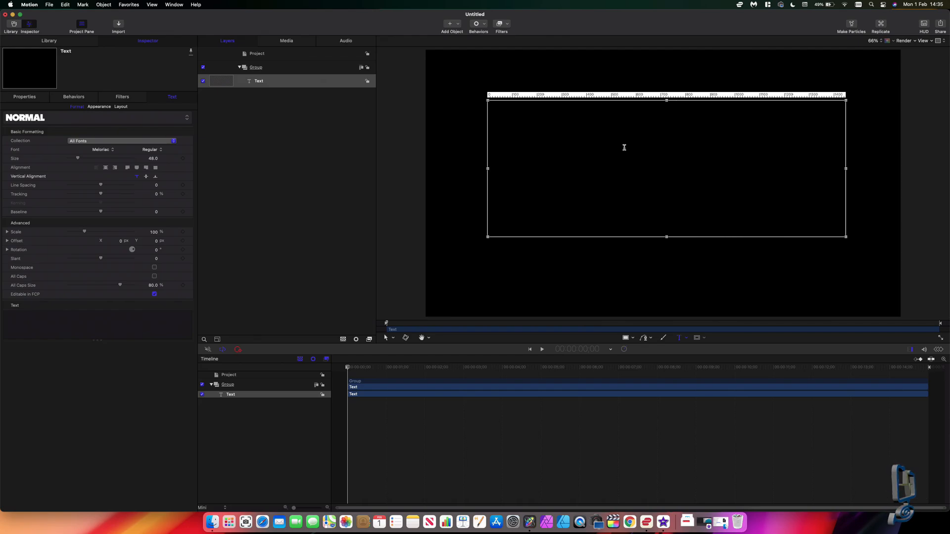
text(ON FIRE)
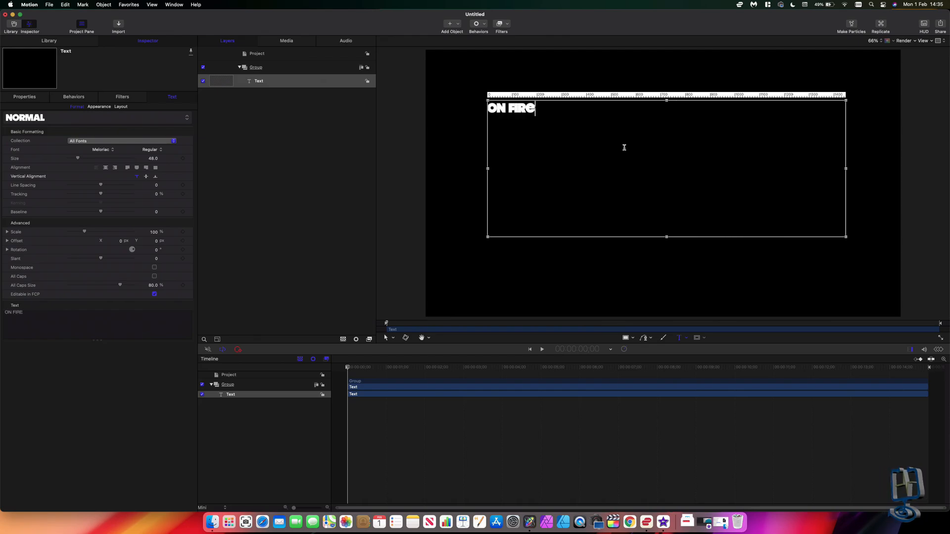
text(BABAY)
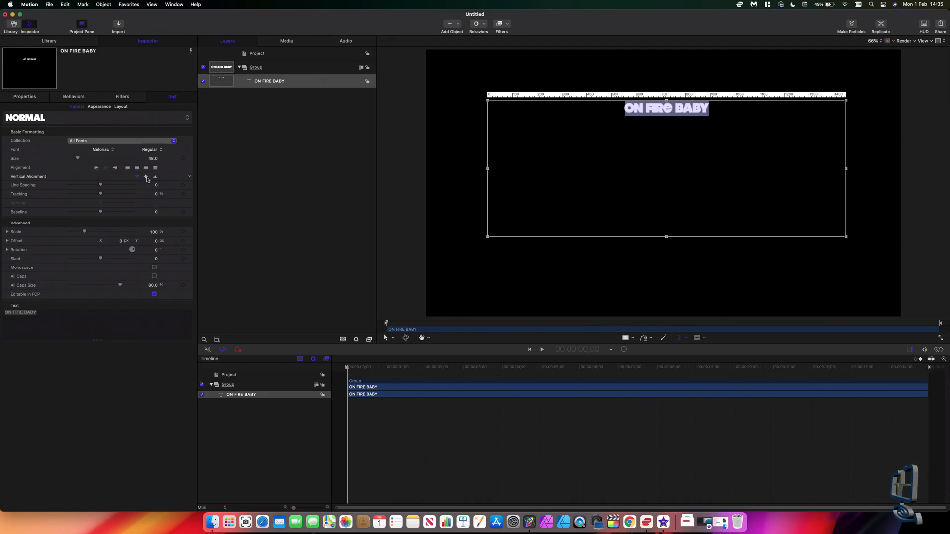
Step: Centre-align the size-203 title and drag it to the middle of the frame
click(137, 176)
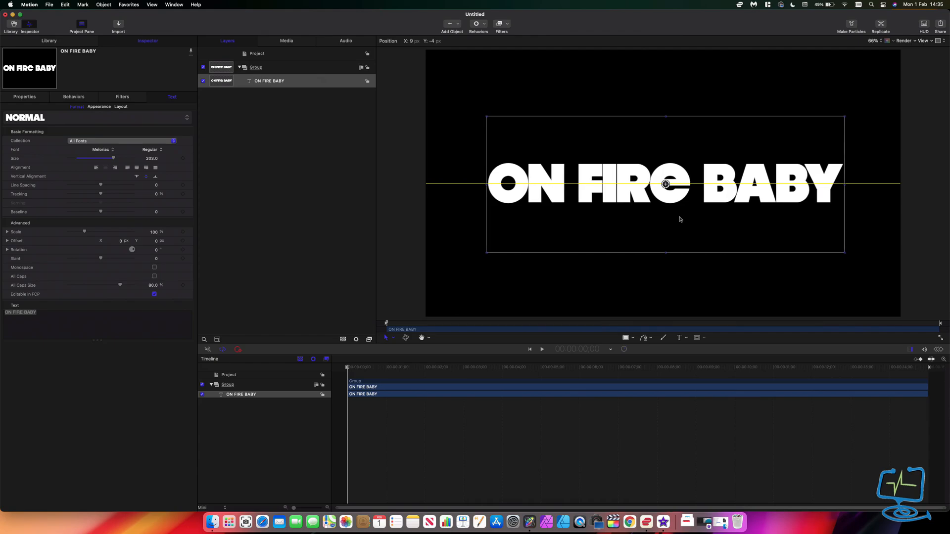
drag(666, 184, 660, 184)
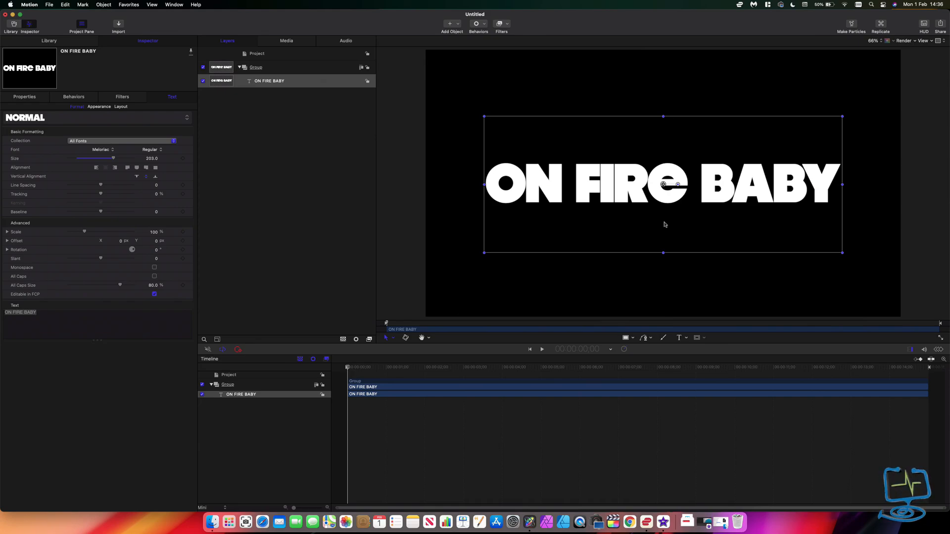
mouse_move(659, 274)
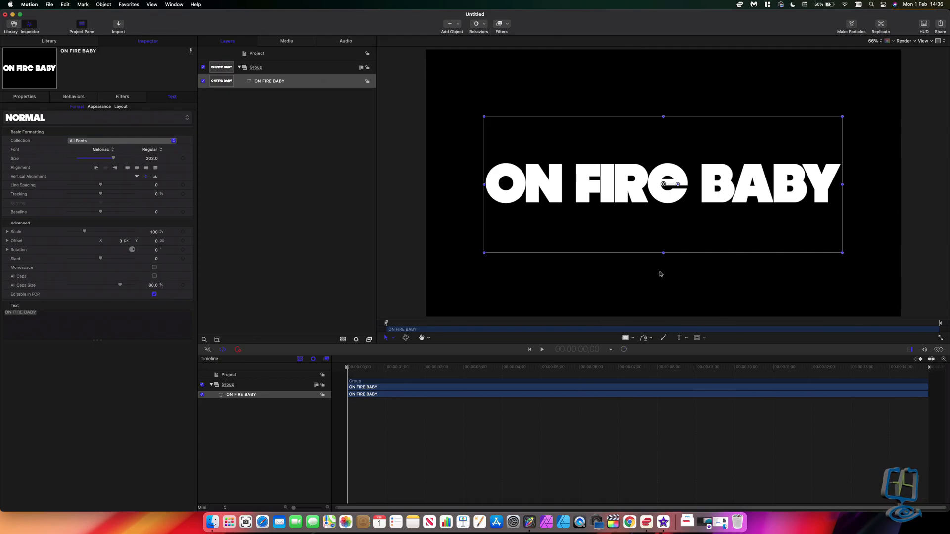
mouse_move(761, 134)
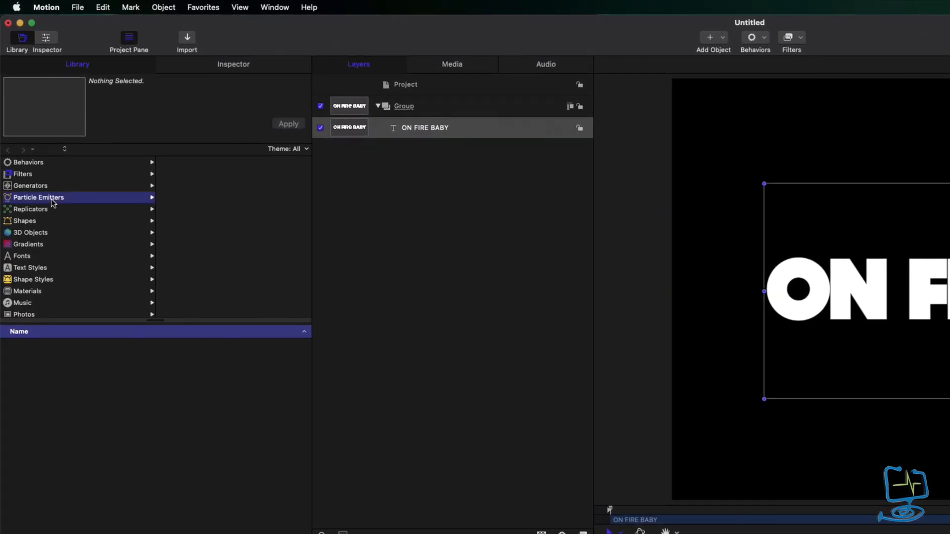
Step: Show the Pyro collection under the Library's Particle Emitters
click(38, 197)
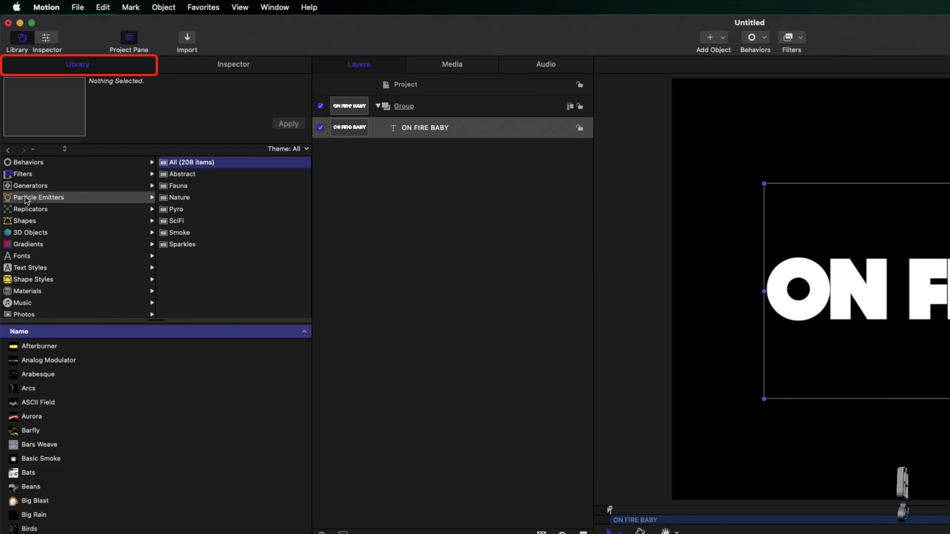
mouse_move(88, 72)
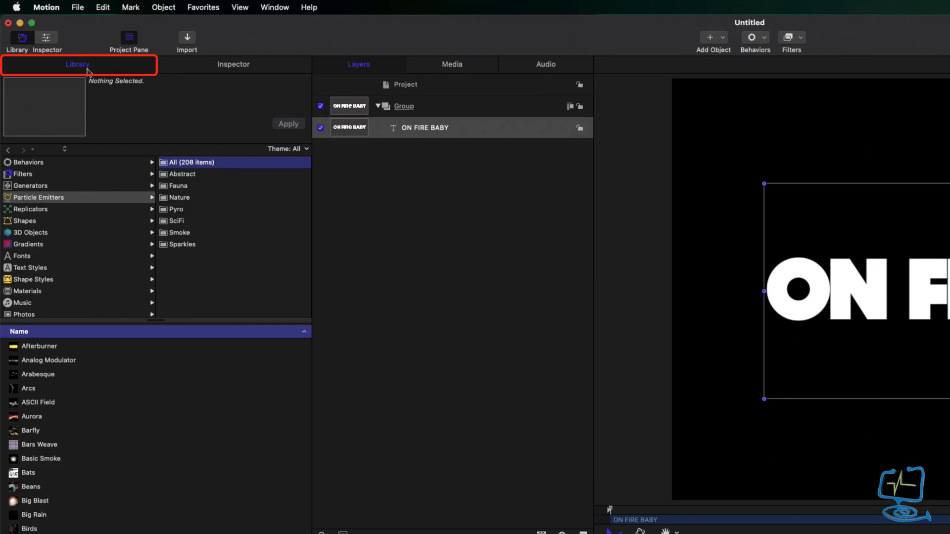
click(38, 197)
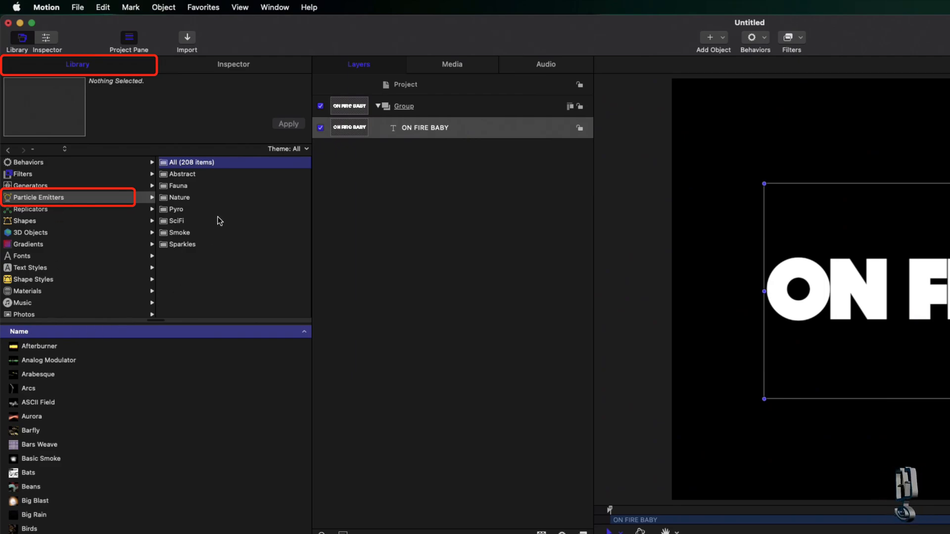
click(177, 209)
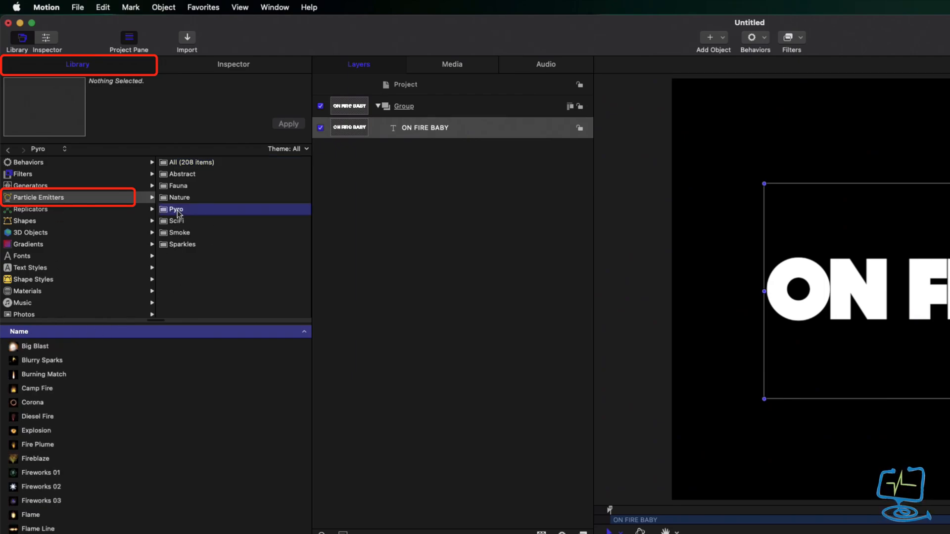
click(176, 209)
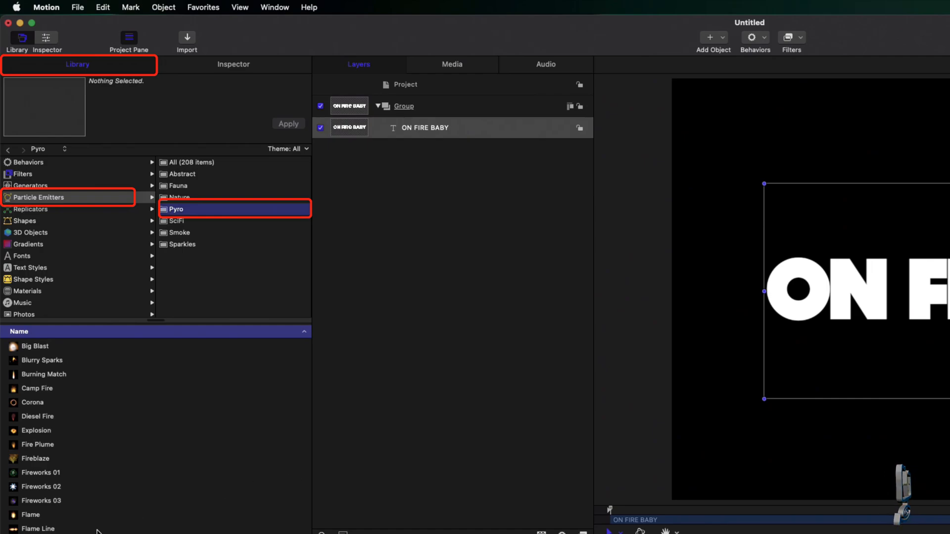
Step: Preview the Gas Torch, Oil Fire, Oil Well Fire and Meteor emitters
click(33, 402)
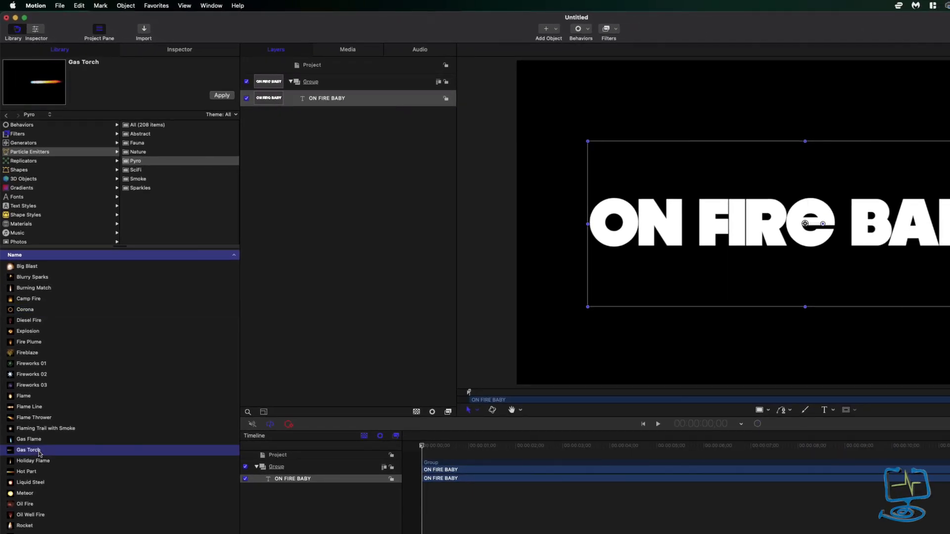
click(25, 504)
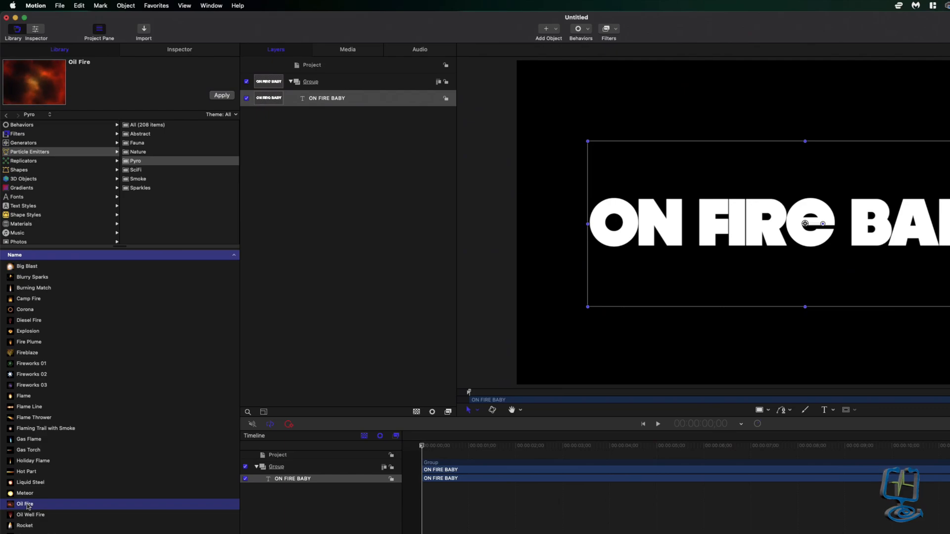
click(30, 514)
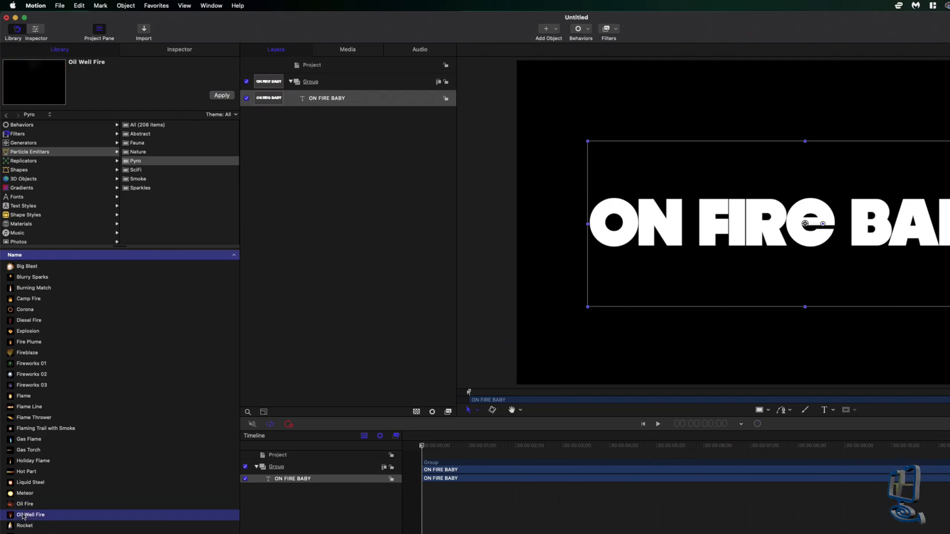
click(25, 504)
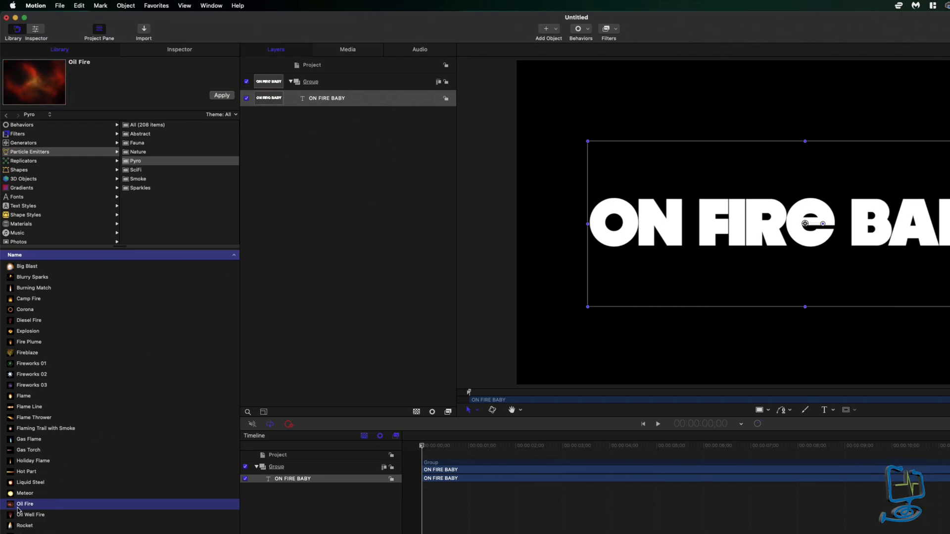
click(25, 492)
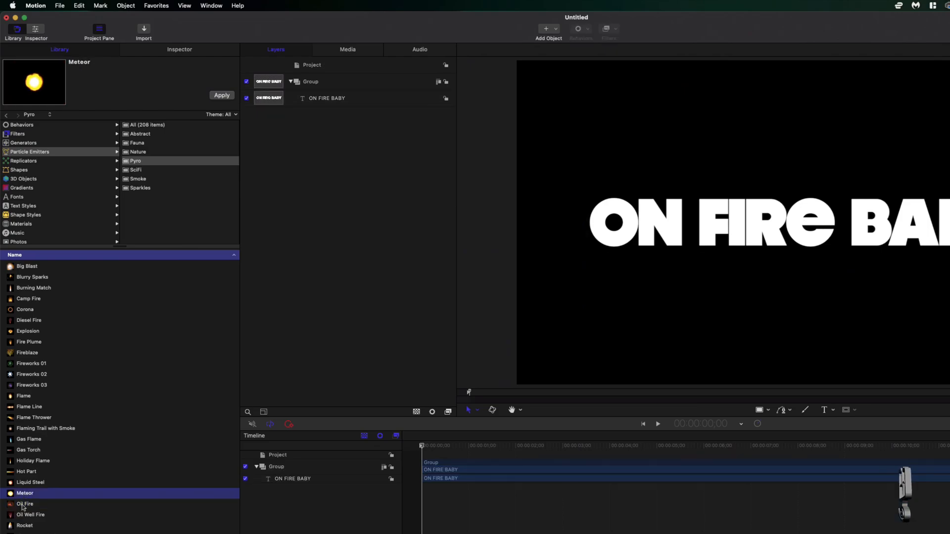
Step: Apply the Oil Fire emitter to the project and stop the preview playback
click(25, 503)
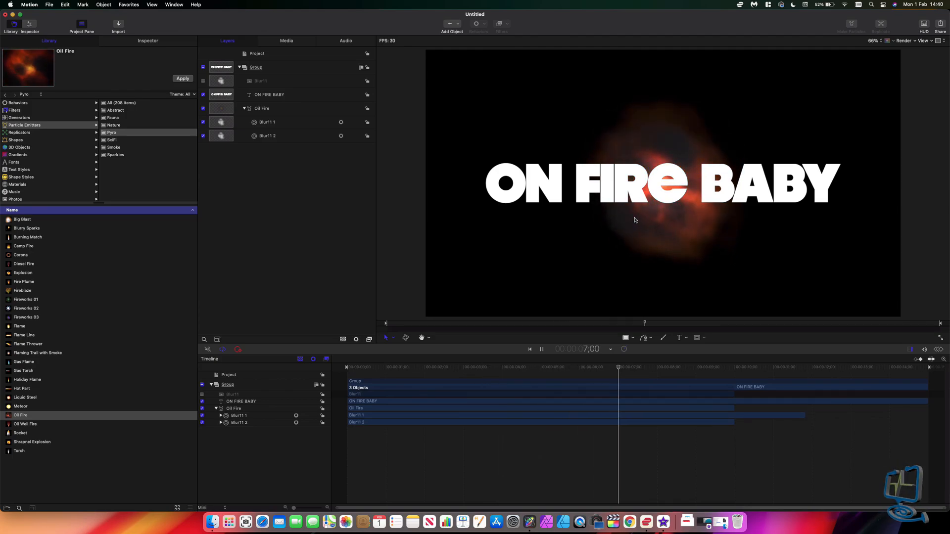
click(540, 349)
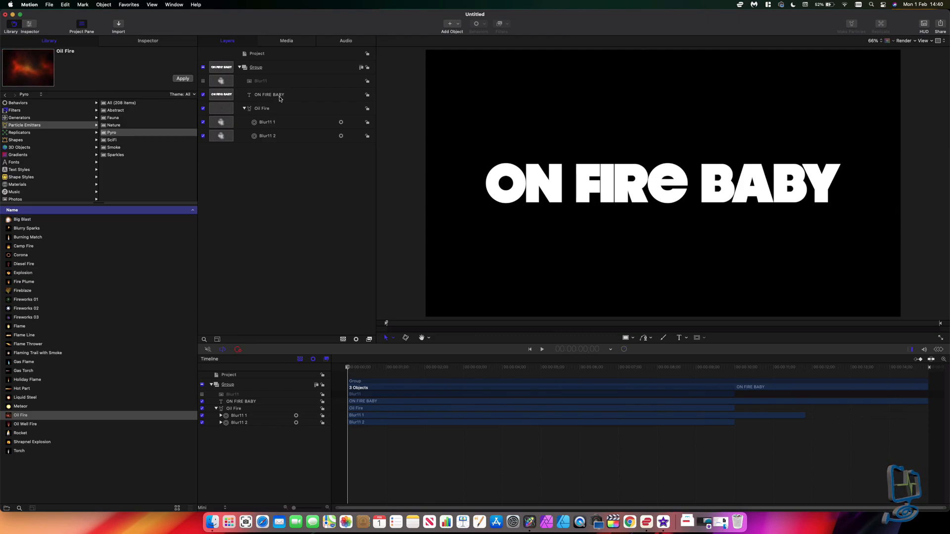
Step: Set the ON FIRE BABY text's Blend Mode to Stencil Alpha and preview the playback
click(267, 95)
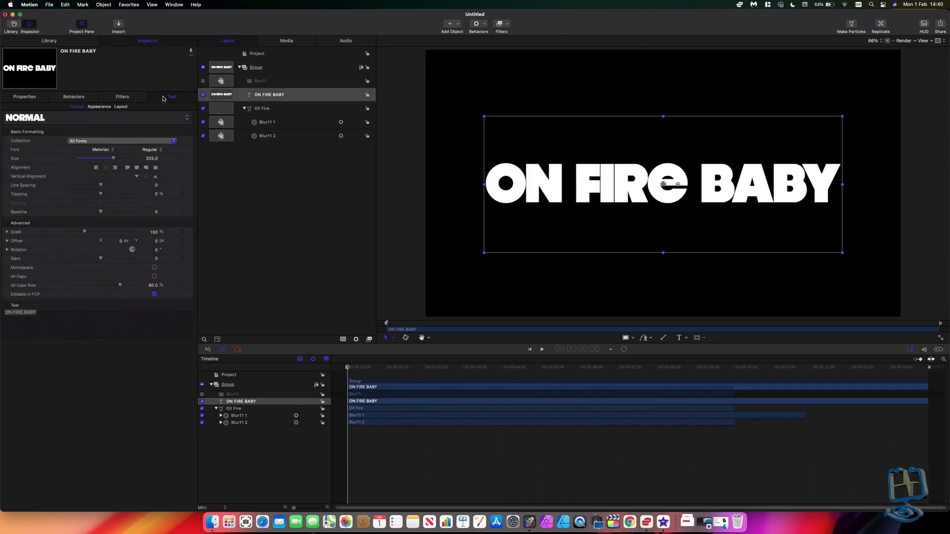
click(24, 96)
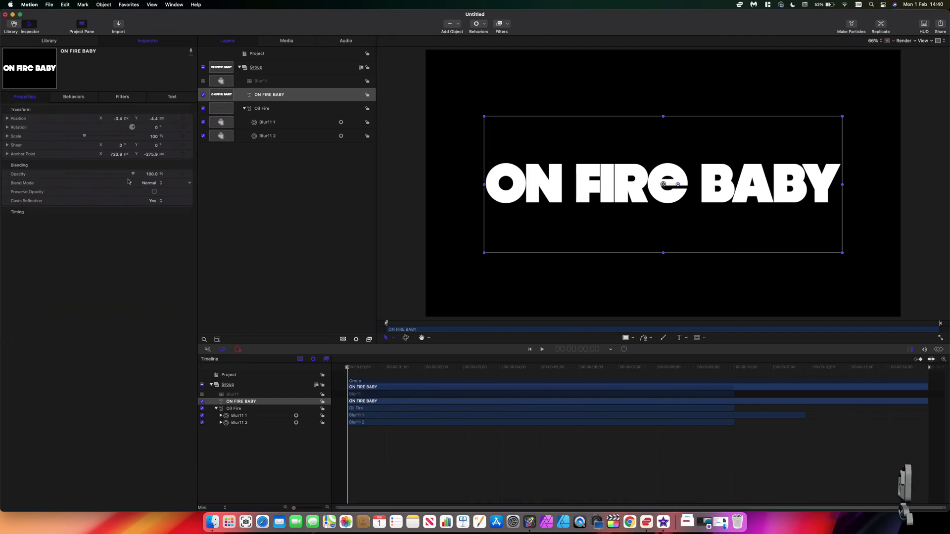
click(164, 183)
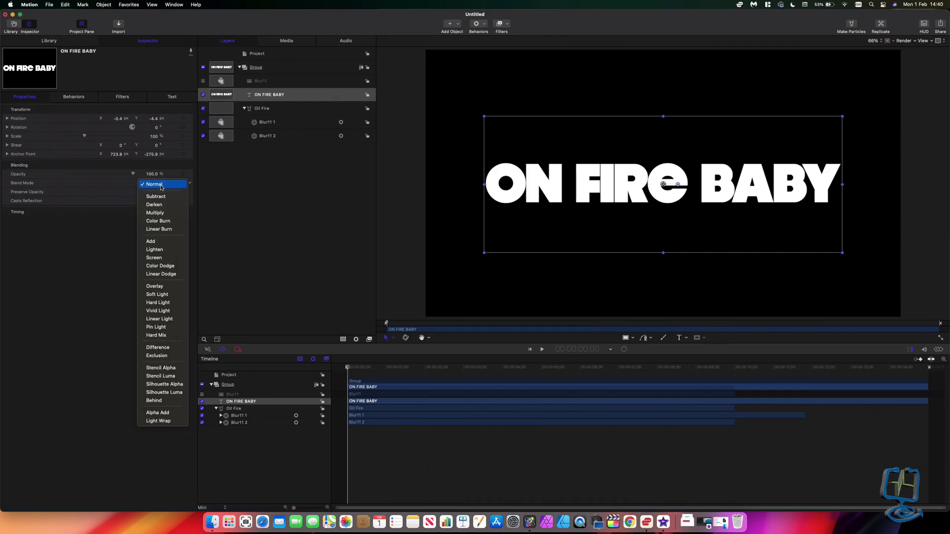
mouse_move(160, 367)
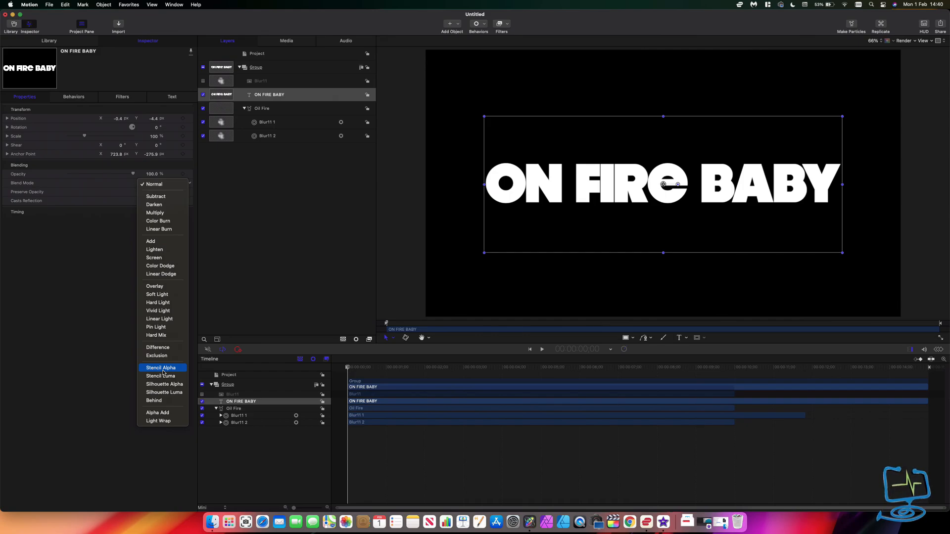
click(161, 368)
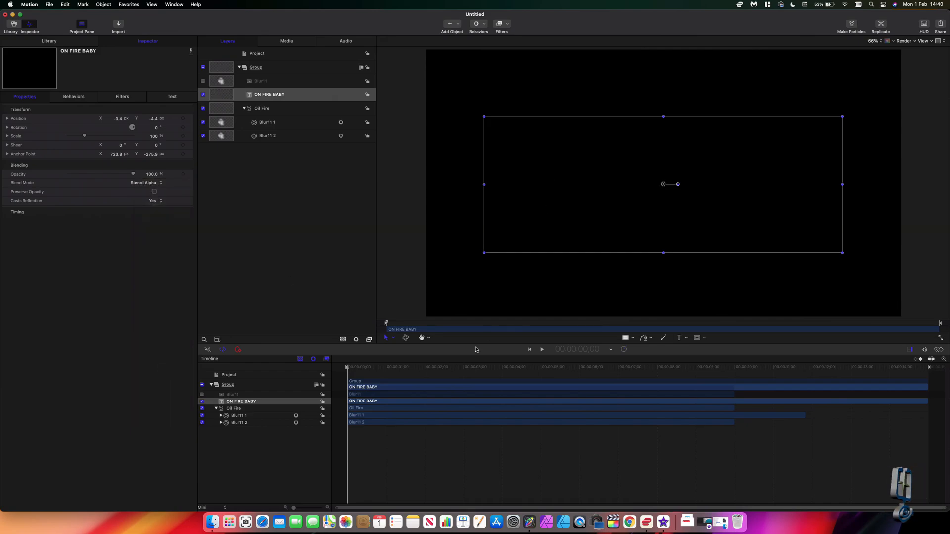
mouse_move(377, 464)
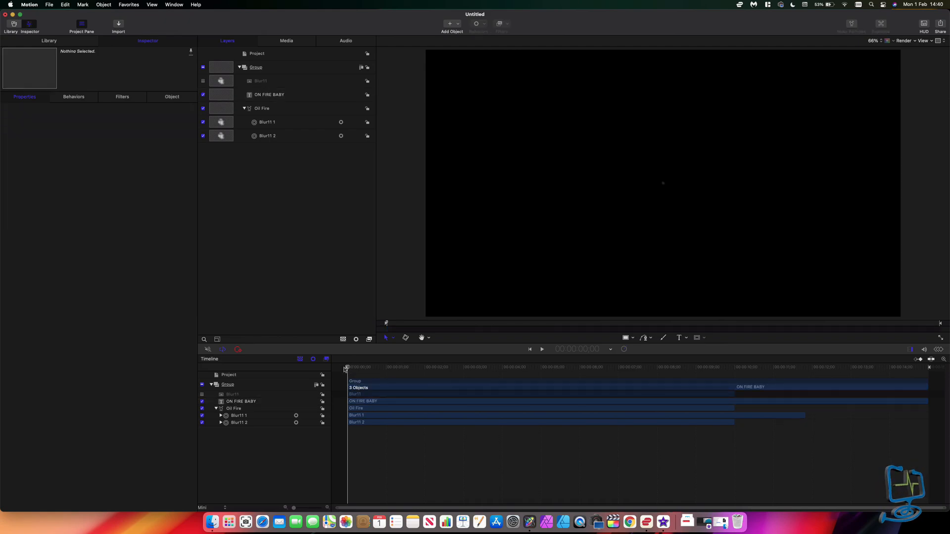
click(541, 350)
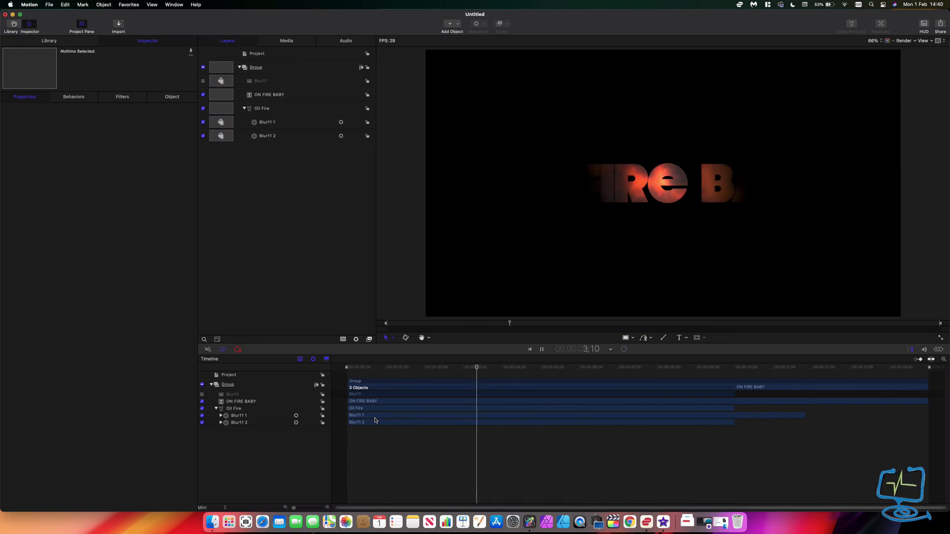
click(540, 349)
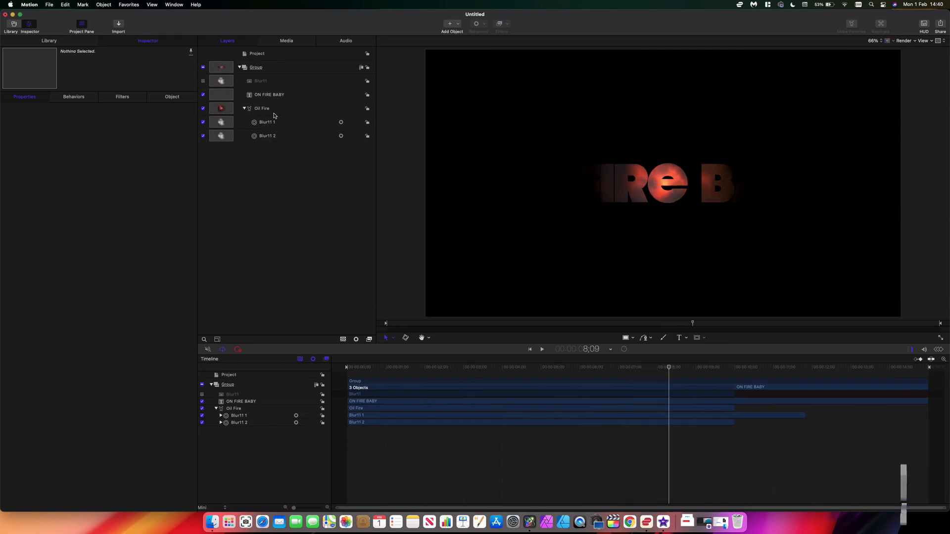
Step: Scale the Oil Fire emitter to about 309% and recentre it across the title
click(262, 108)
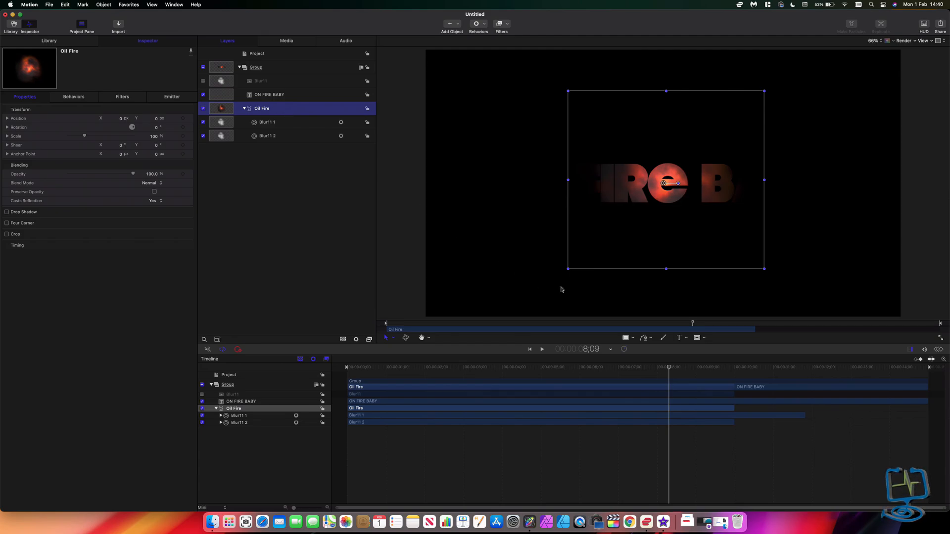
mouse_move(440, 191)
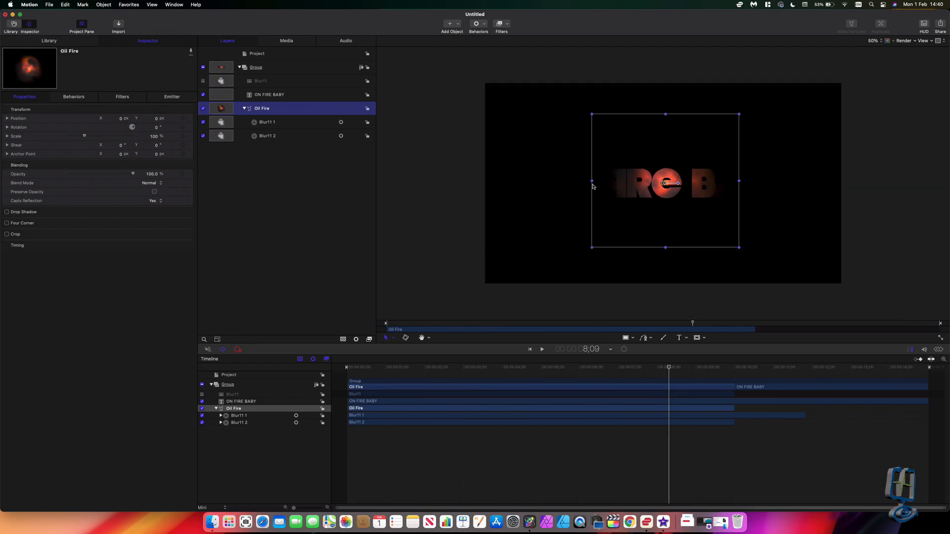
drag(592, 182, 544, 181)
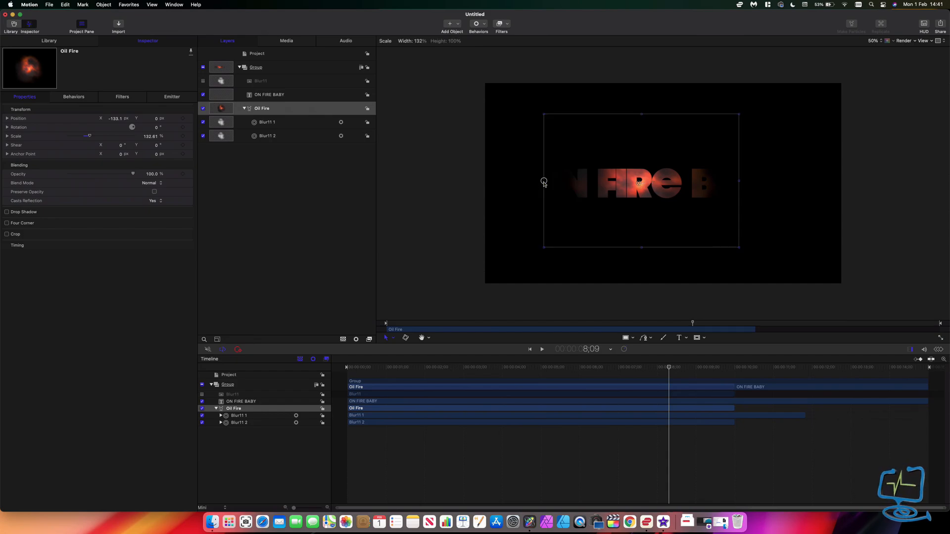
drag(544, 181, 445, 181)
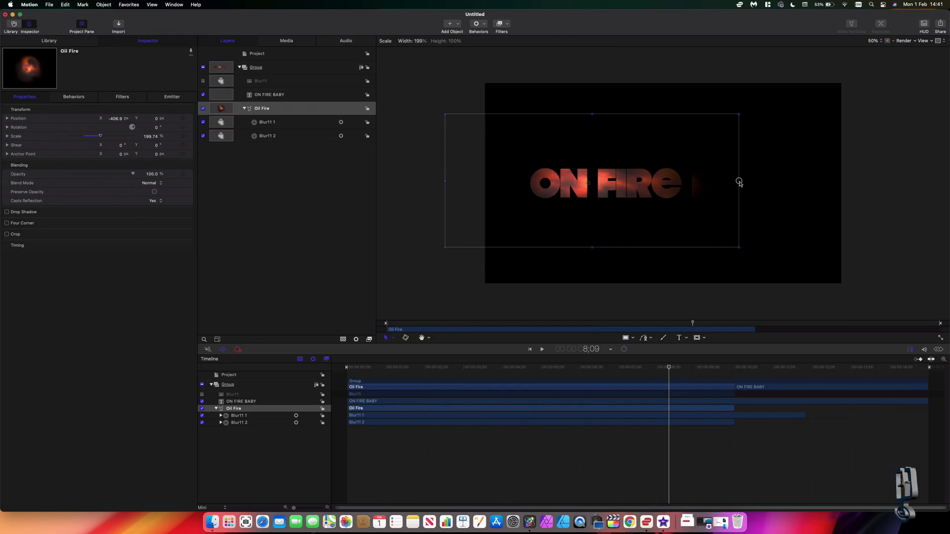
drag(739, 183, 870, 180)
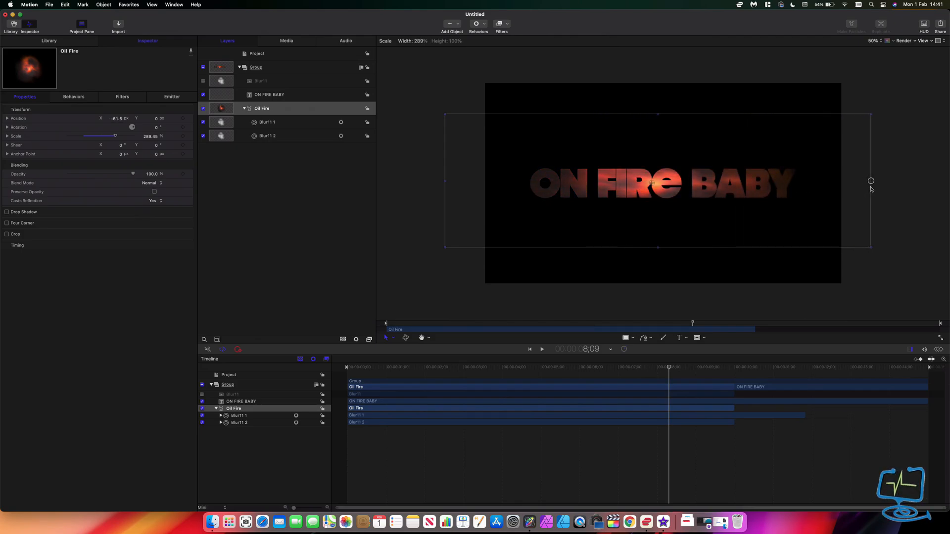
drag(870, 181, 886, 180)
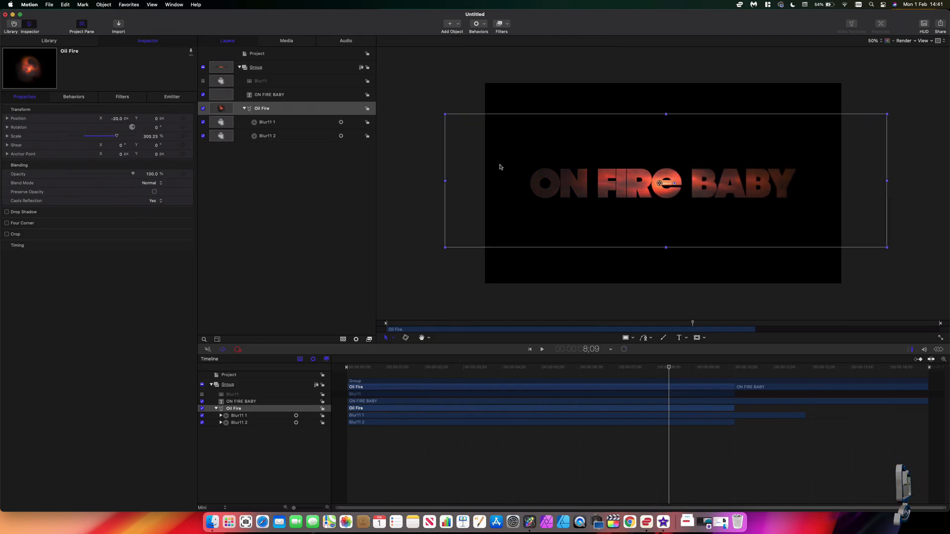
drag(445, 180, 432, 181)
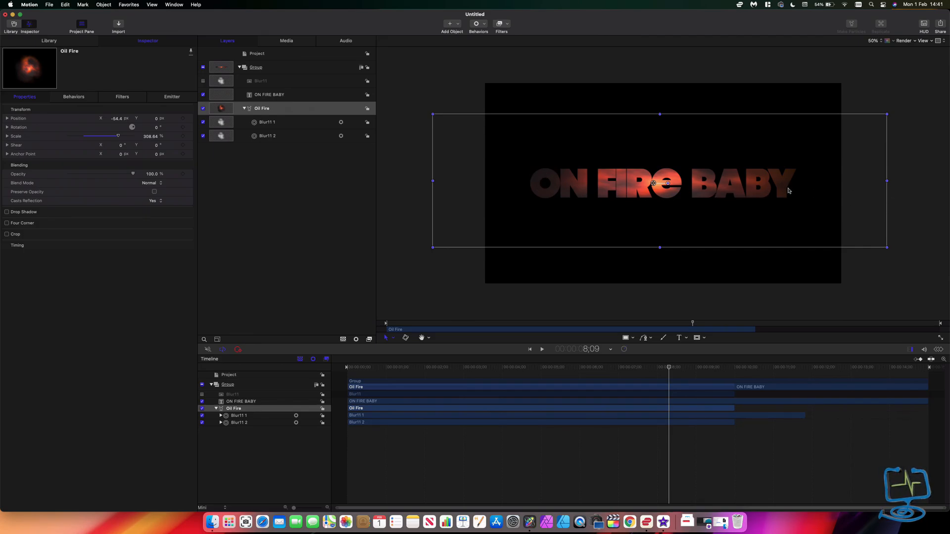
mouse_move(638, 275)
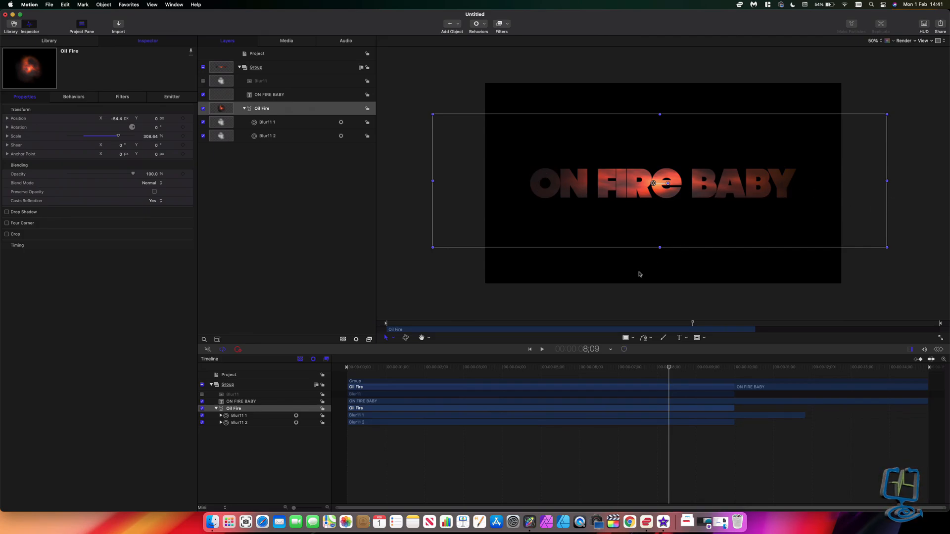
drag(669, 367, 568, 367)
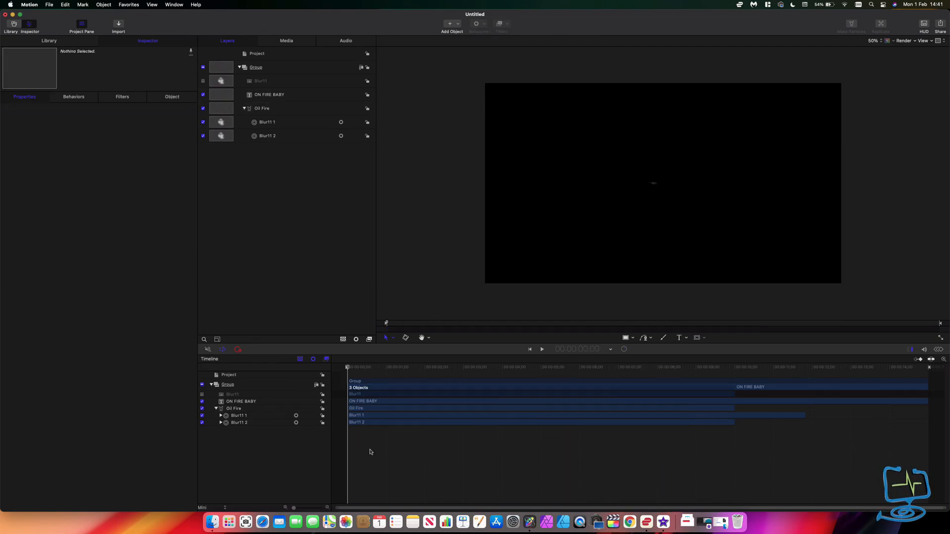
click(540, 349)
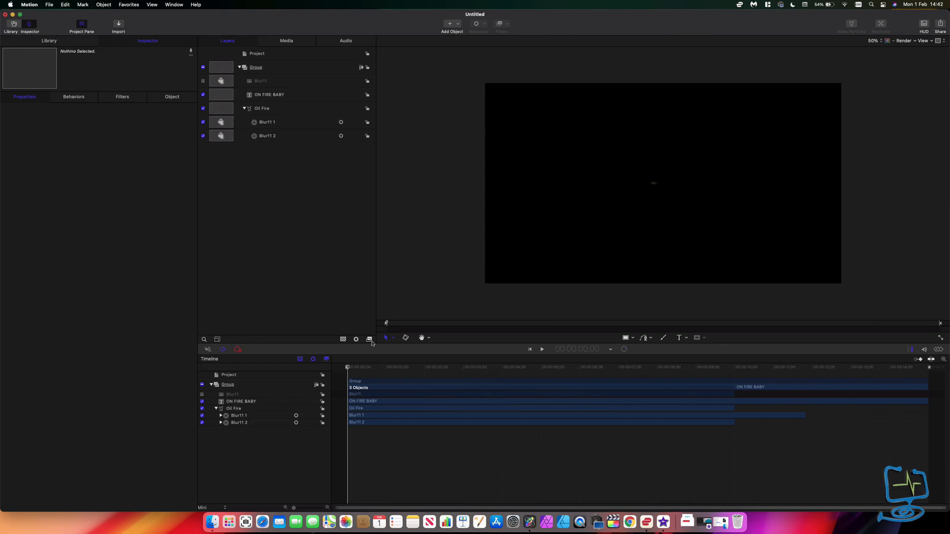
click(541, 349)
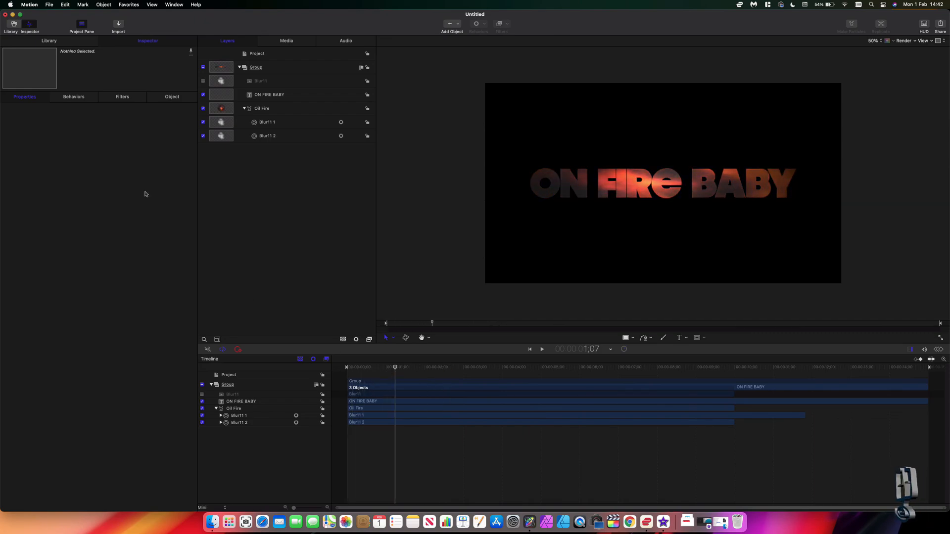
click(49, 4)
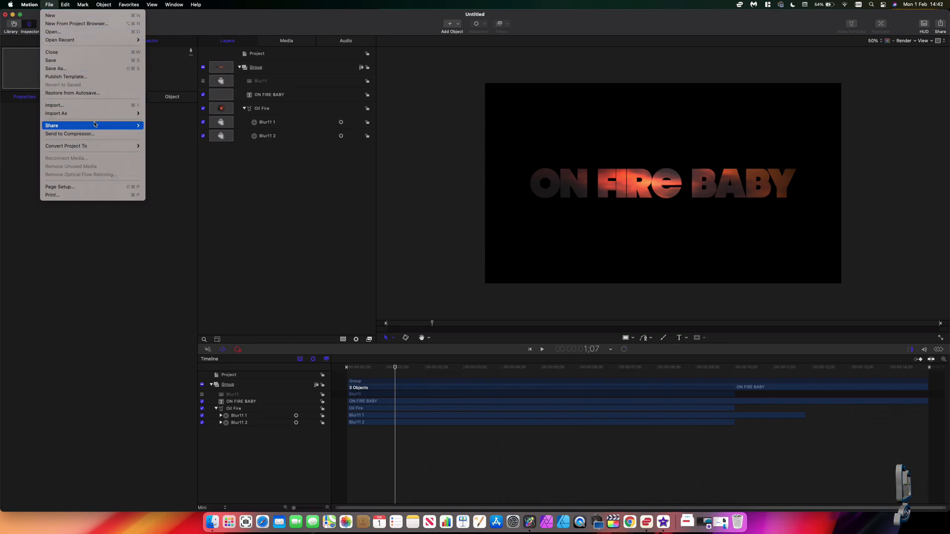
mouse_move(51, 125)
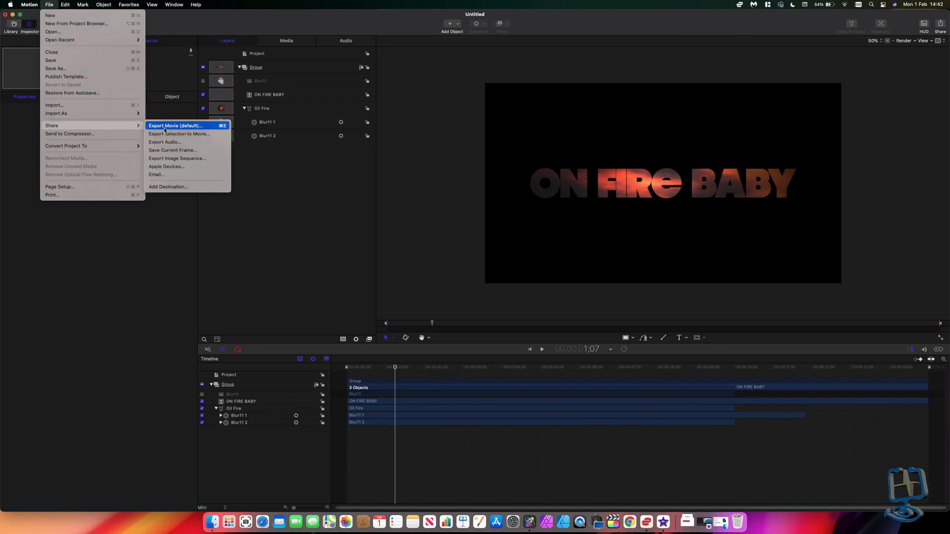
Step: Start a movie export described as ON FIRE BABY, keeping the codec Same as Source
click(175, 128)
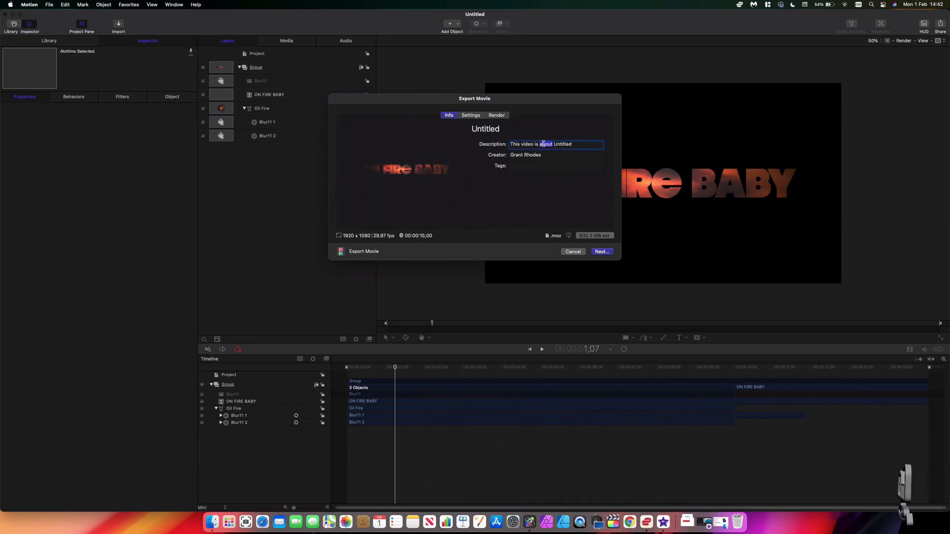
double_click(541, 144)
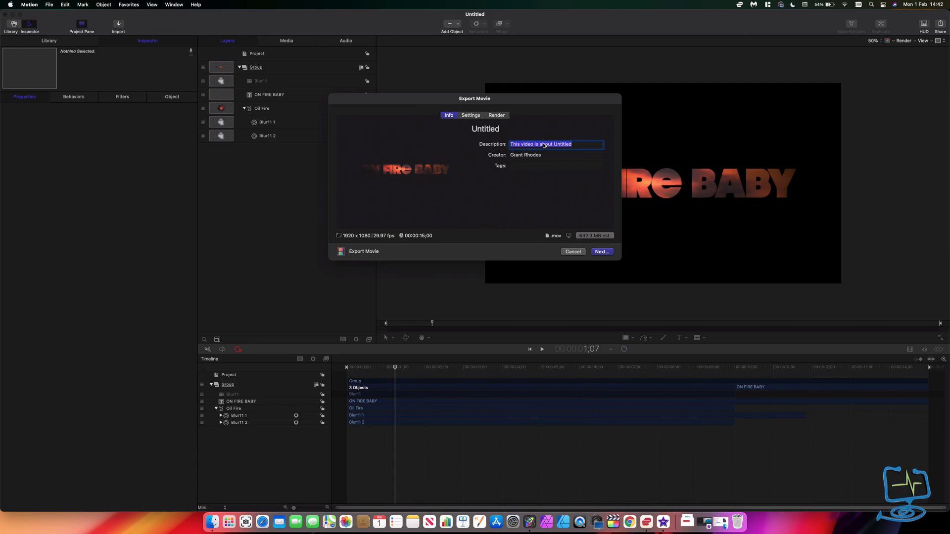
text(ON FIRE BABY)
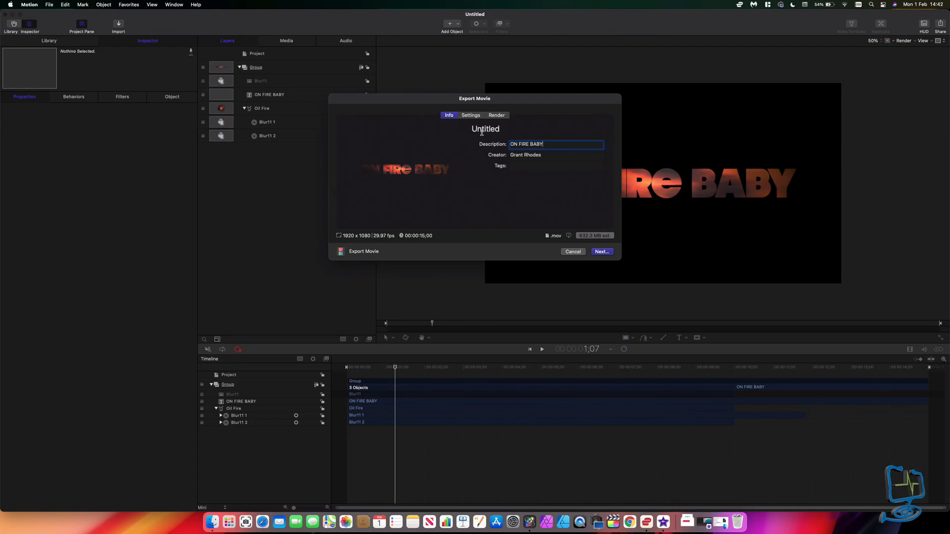
click(470, 115)
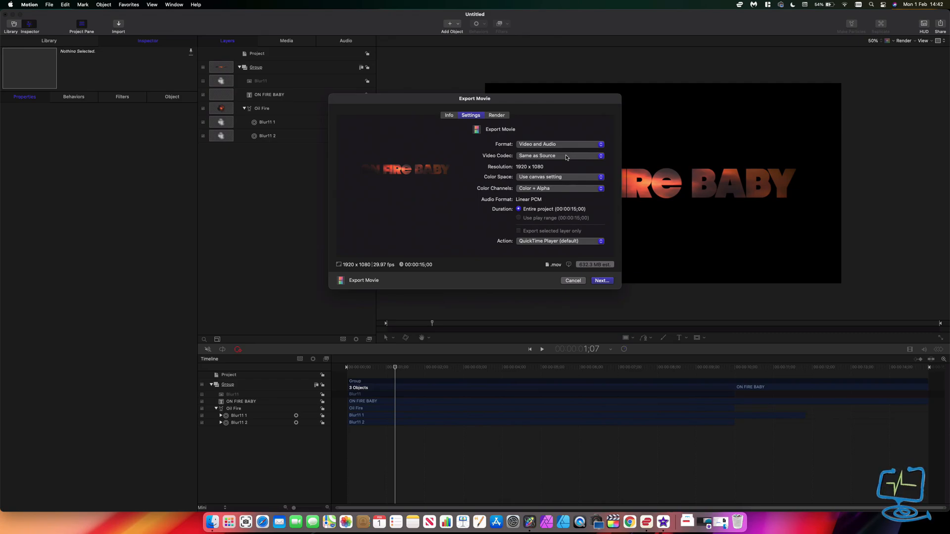
click(558, 156)
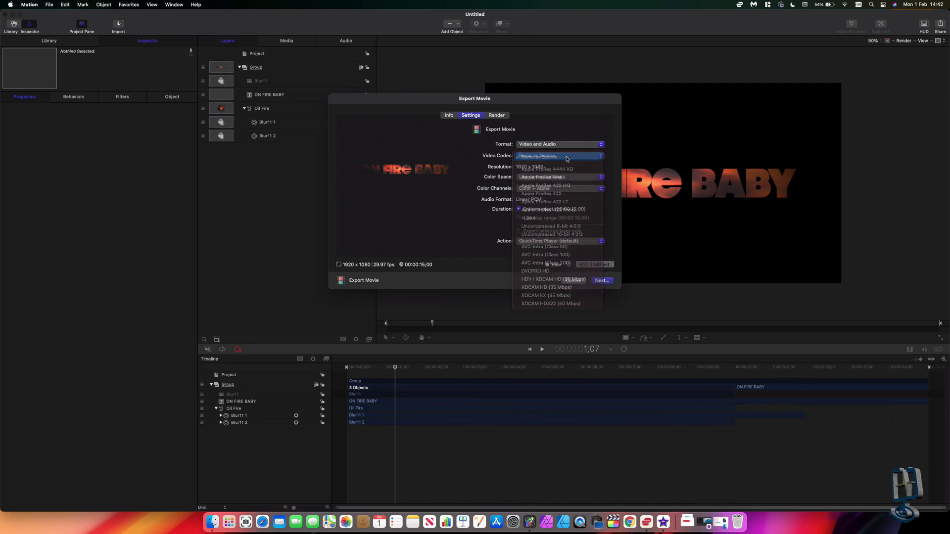
click(546, 156)
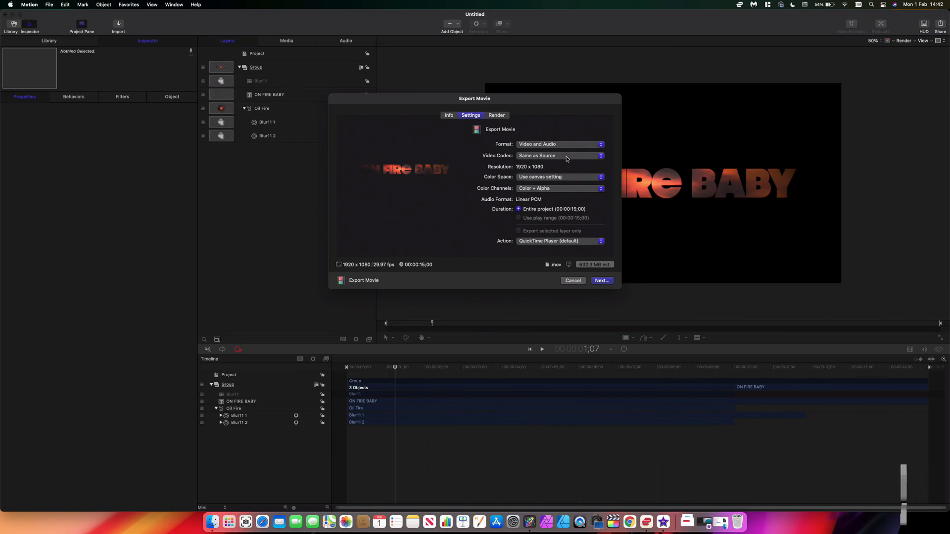
mouse_move(485, 191)
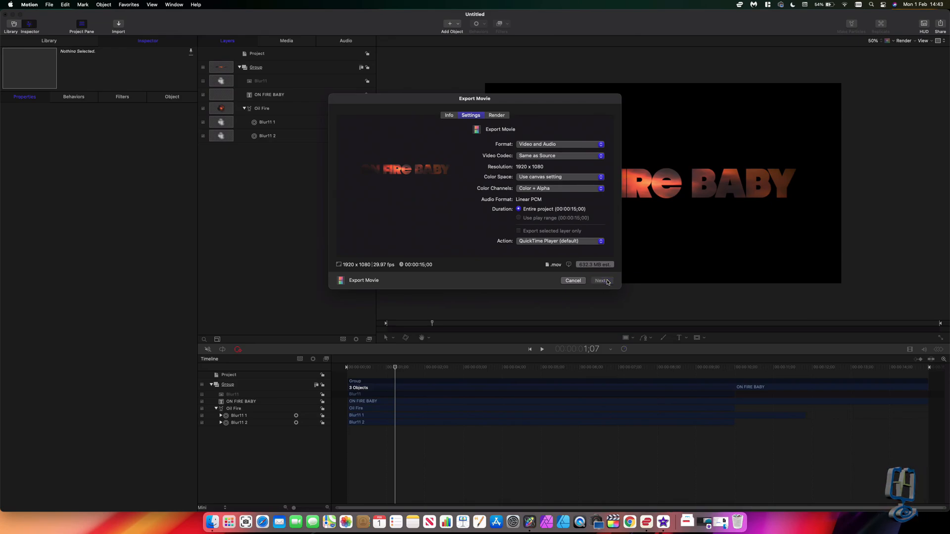
Step: Save the export as On Fire Baby in the Movies > Text on Fire folder
click(600, 281)
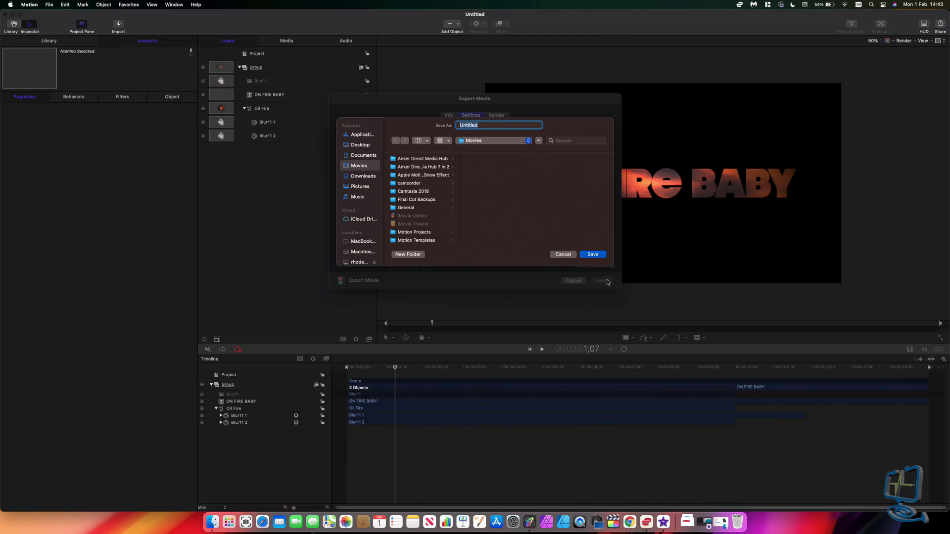
text(O)
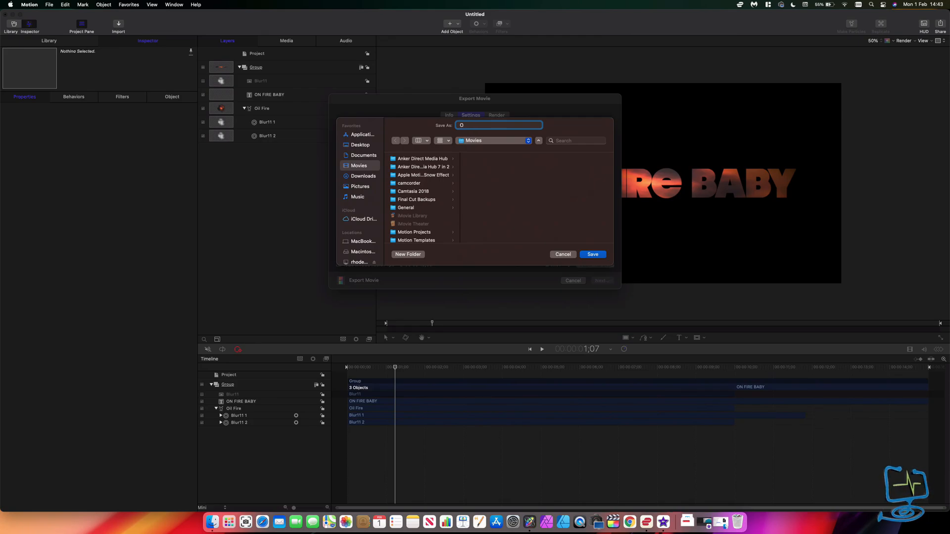
text(On)
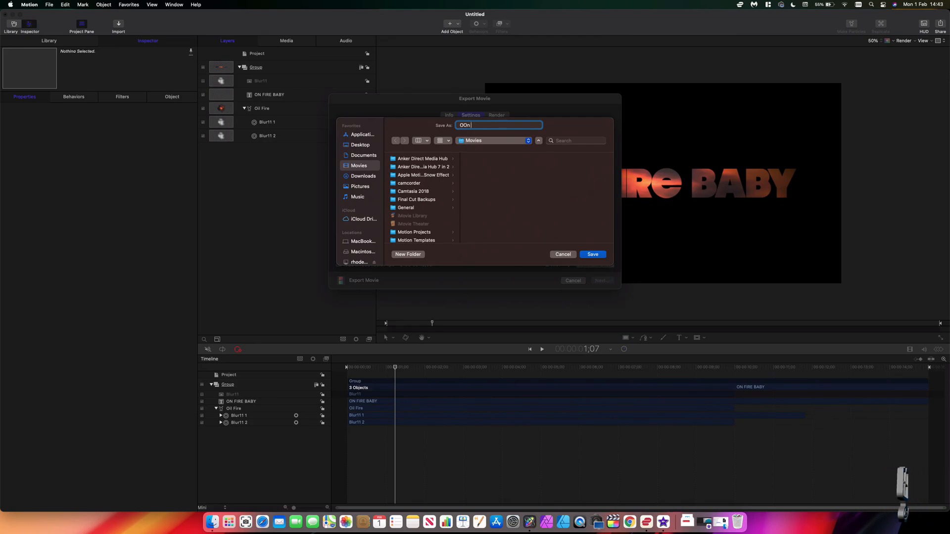
key(Backspace)
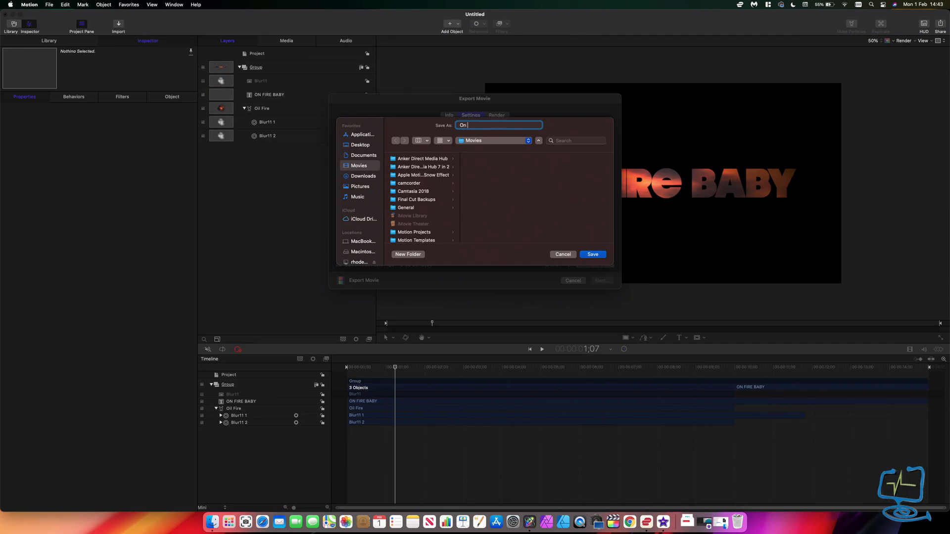
text(Fire Baby)
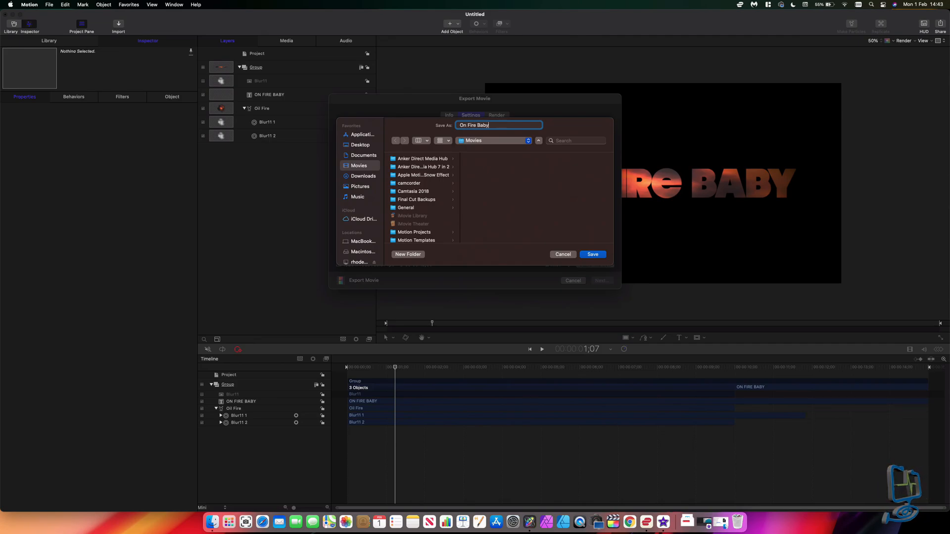
scroll(down, 3)
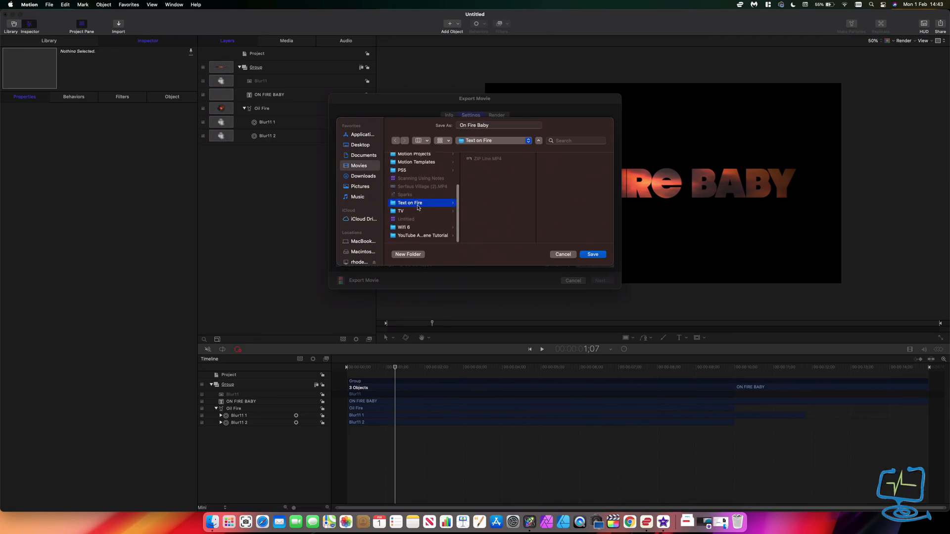
click(592, 254)
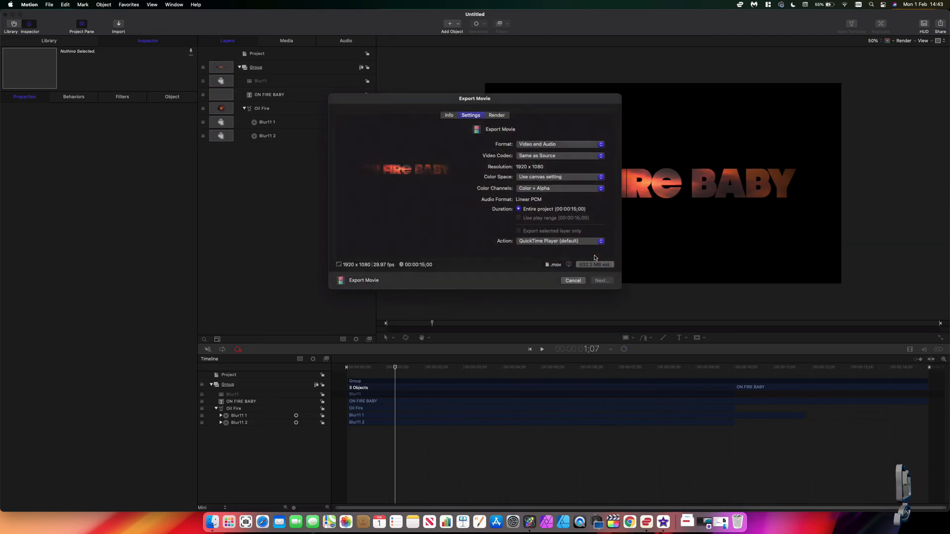
click(572, 280)
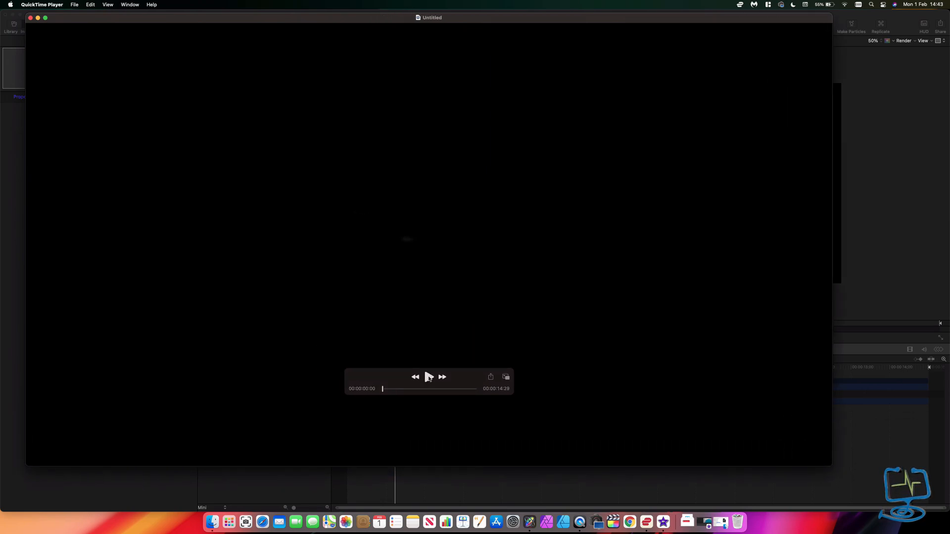
Step: Play the exported On Fire Baby movie in QuickTime Player, then pause it
click(427, 377)
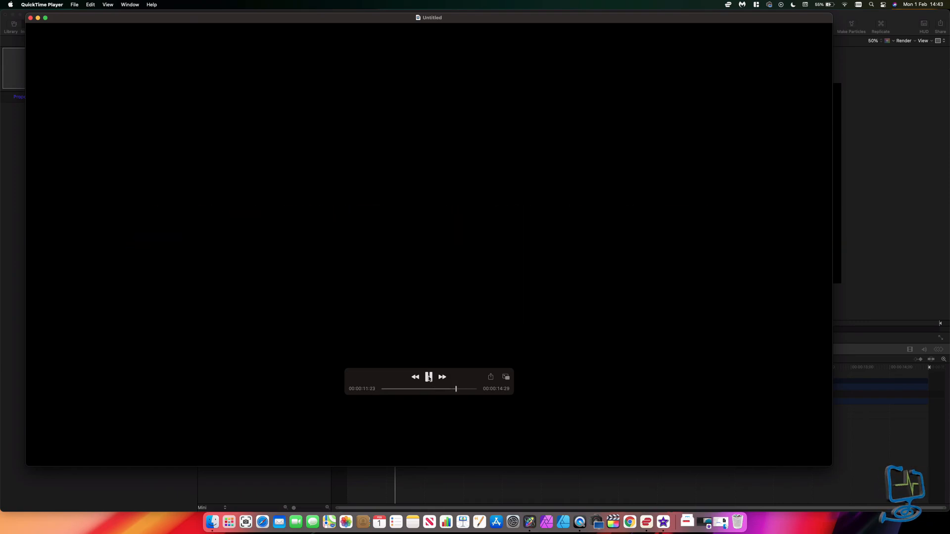
click(428, 377)
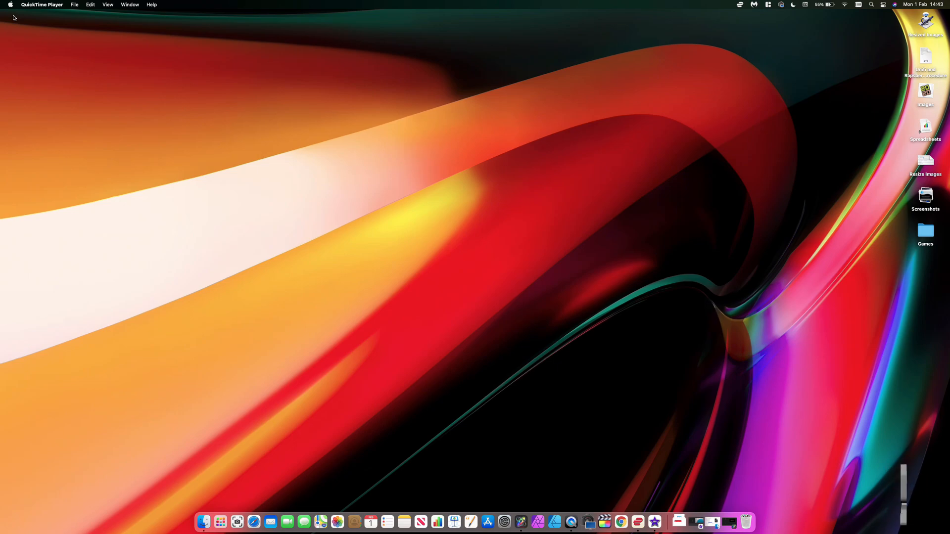
mouse_move(604, 521)
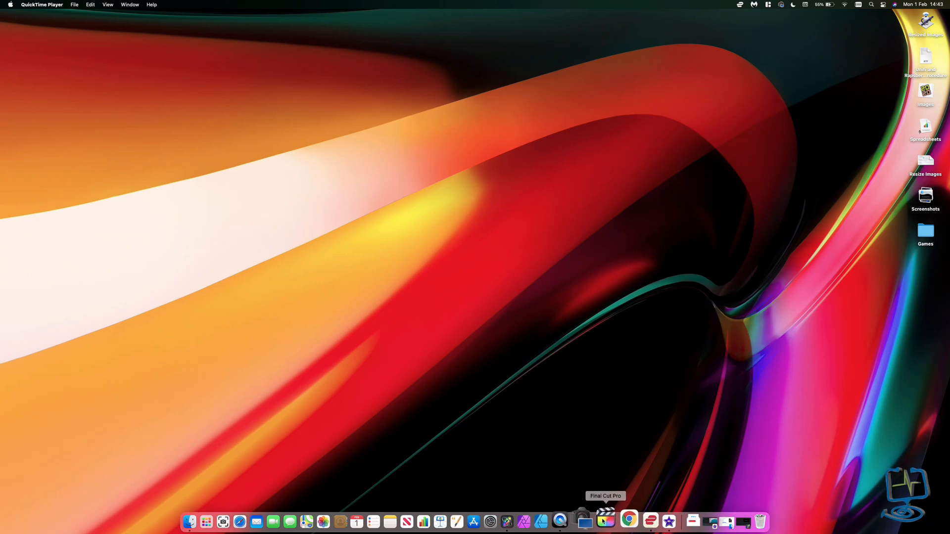
mouse_move(616, 424)
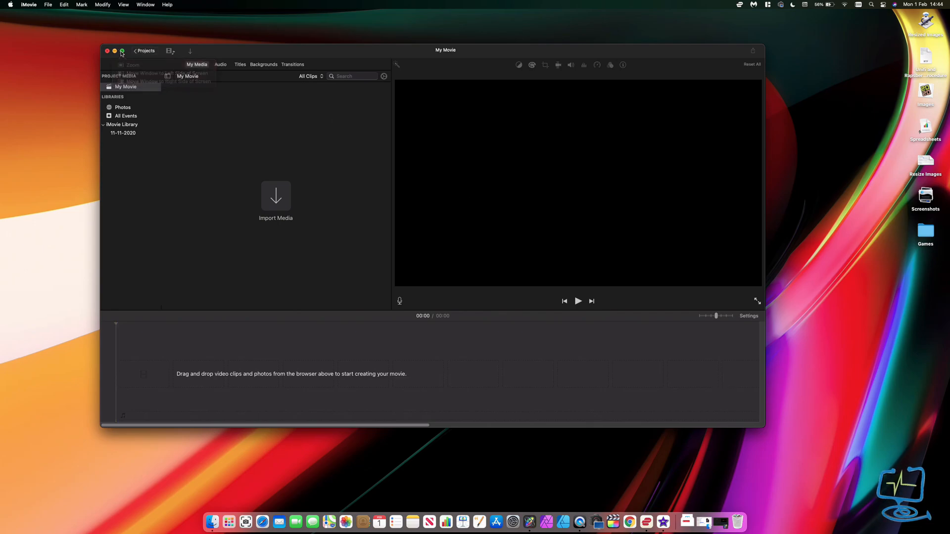
Step: Import On Fire Baby.mov and the ZIP Line footage from the Text on Fire folder
click(122, 51)
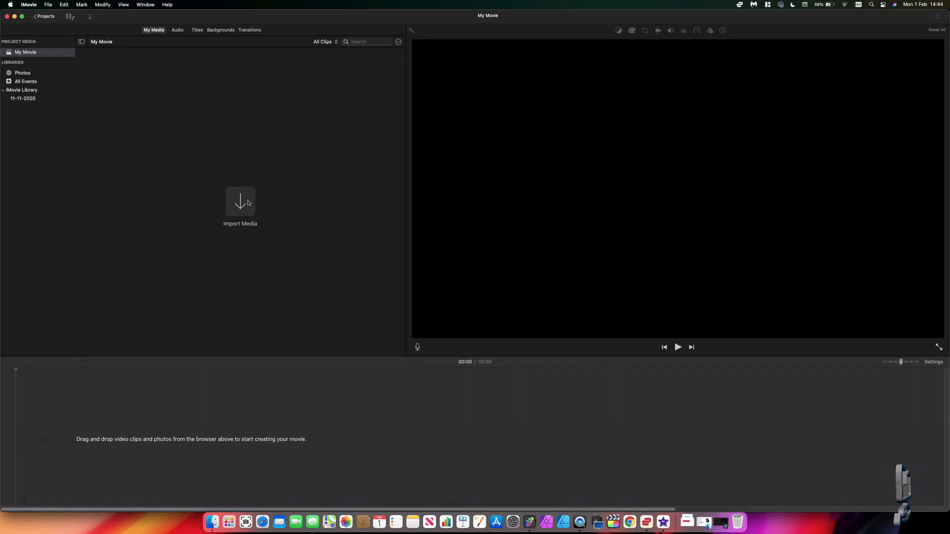
click(240, 203)
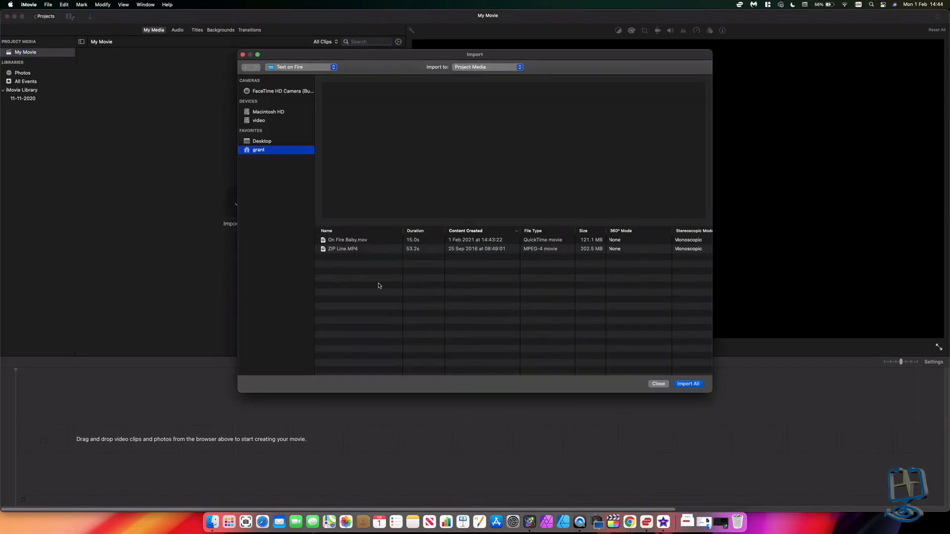
click(342, 249)
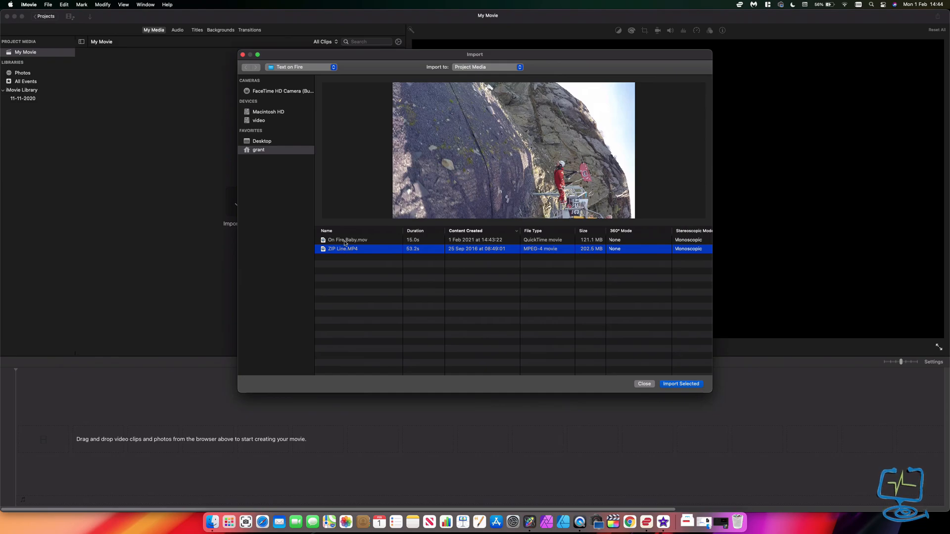
click(348, 240)
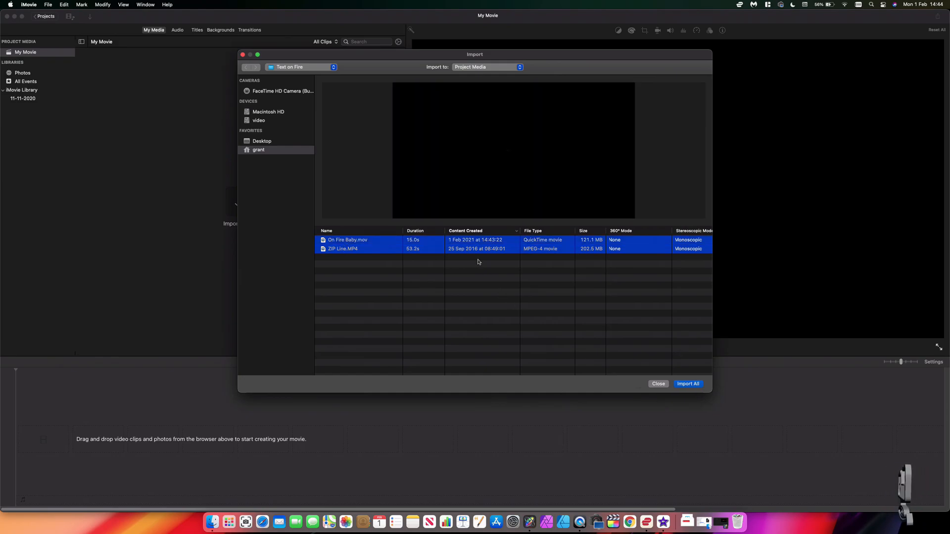
click(688, 384)
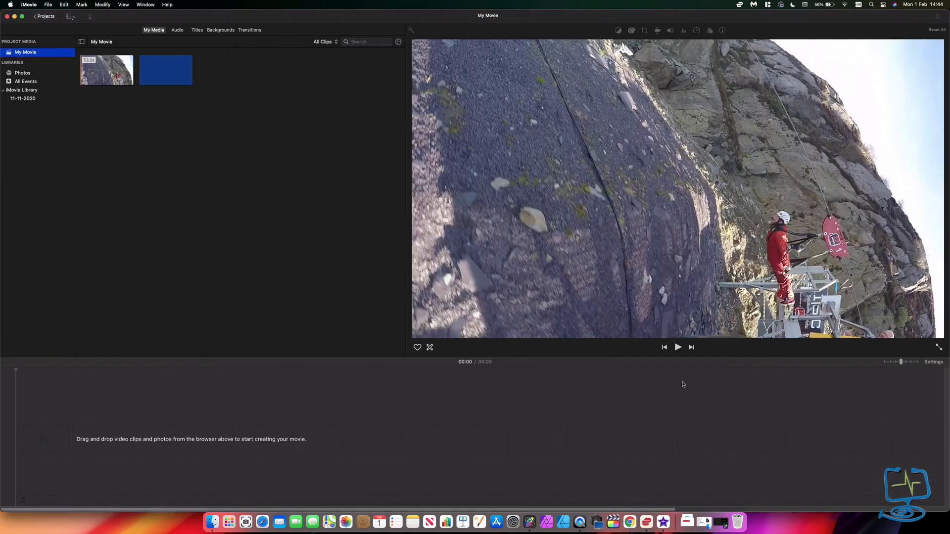
click(107, 70)
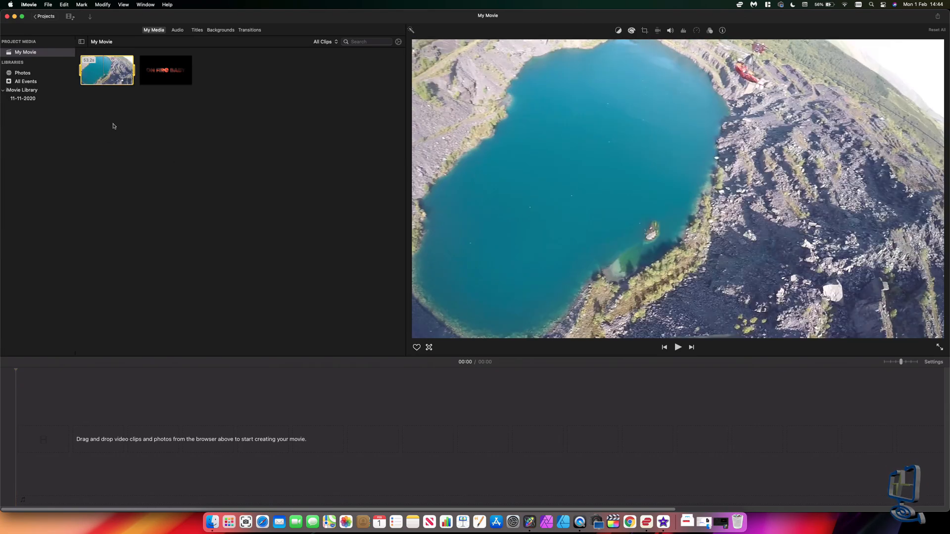
Step: Place the ZIP Line clip on the timeline and overlay On Fire Baby above it
drag(107, 70, 303, 391)
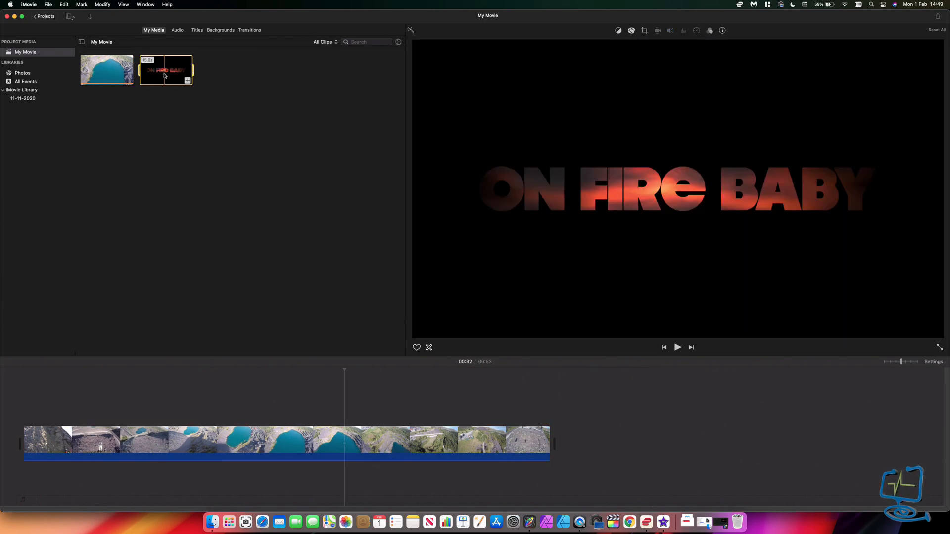
drag(166, 69, 147, 400)
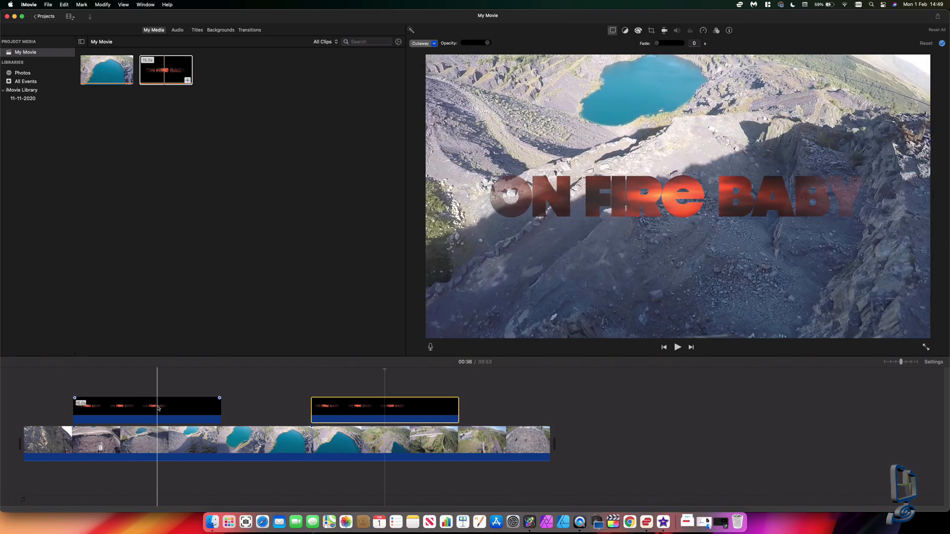
click(108, 413)
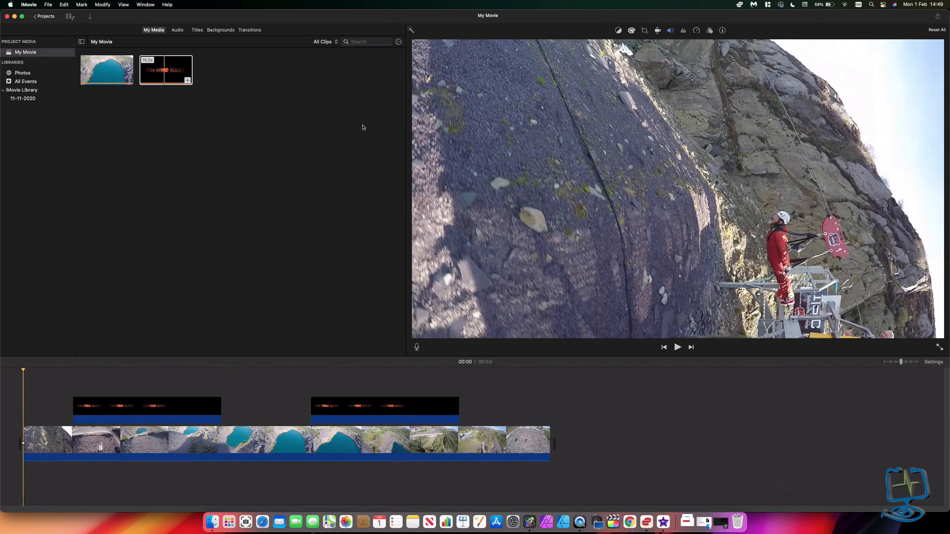
Step: Play the movie full screen to watch the fiery title over the zipline footage
click(677, 348)
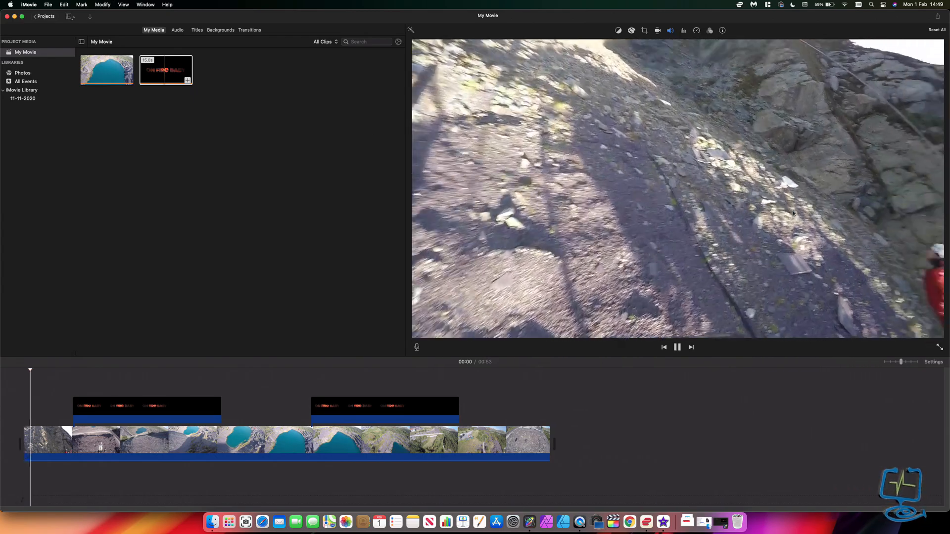
click(940, 347)
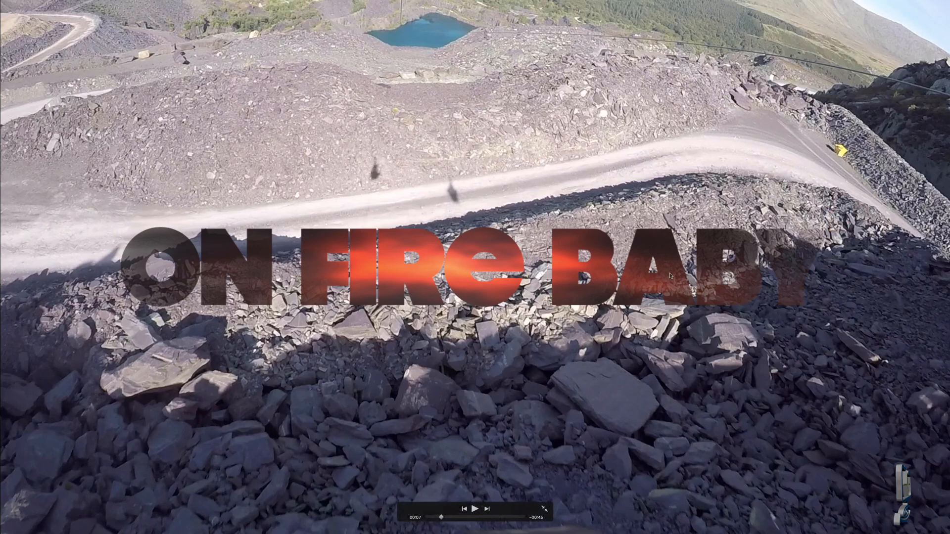
click(475, 509)
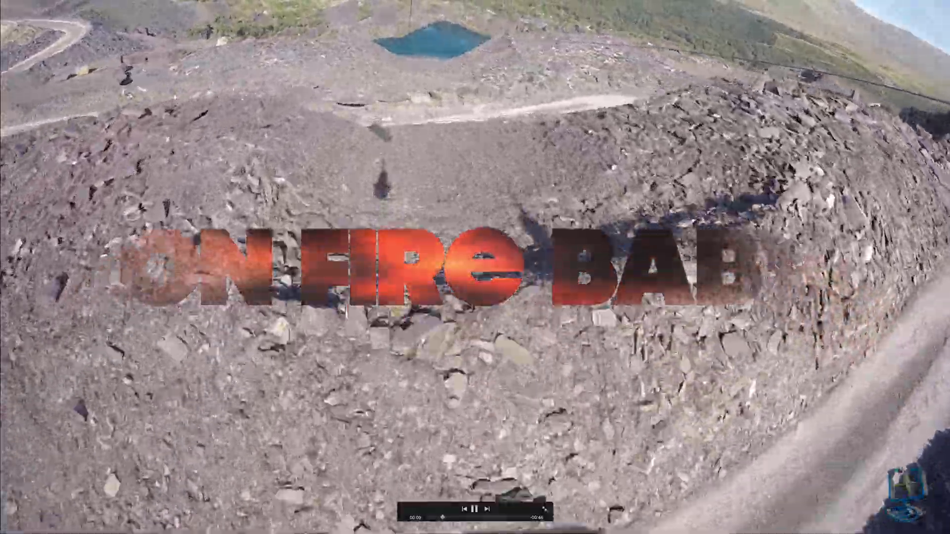